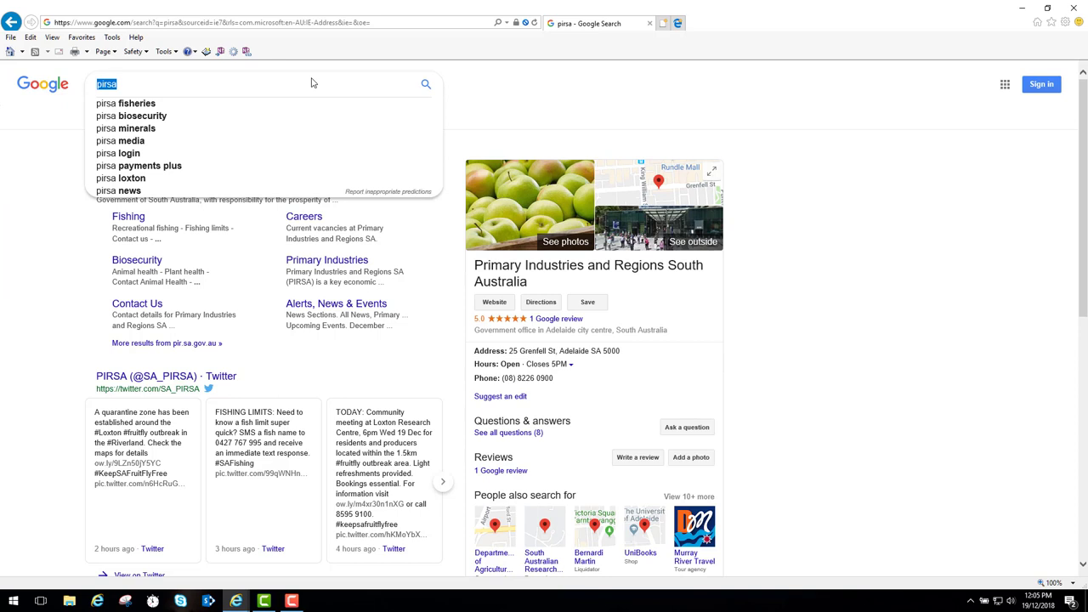
# Step: Search Google for 'mypirsa services', open the myPIRSA - PIRSA result and choose Login as an existing user
pyautogui.write('my')
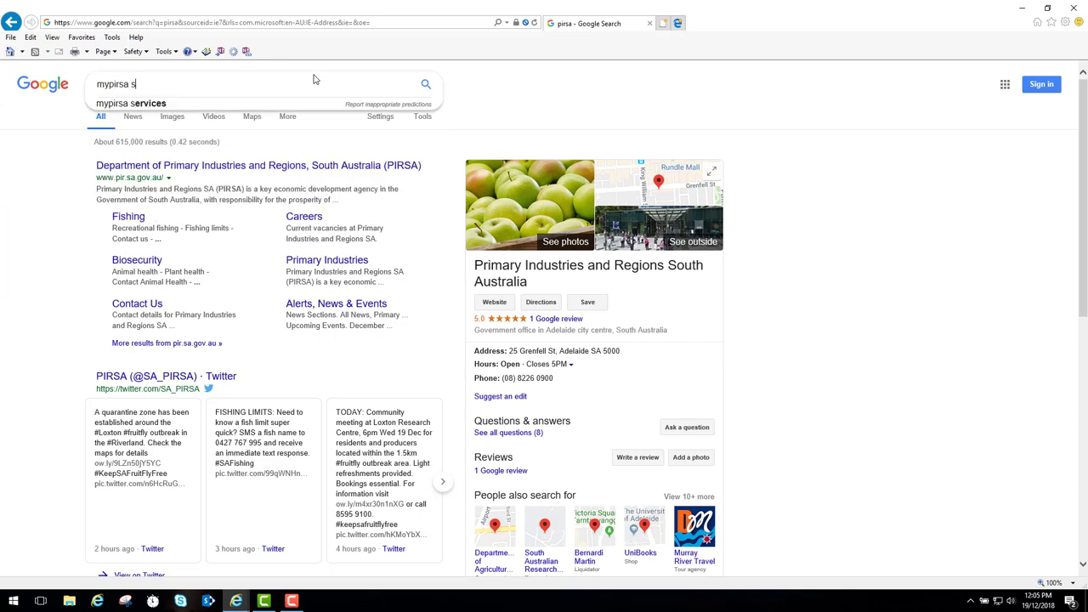
pyautogui.write('ervices')
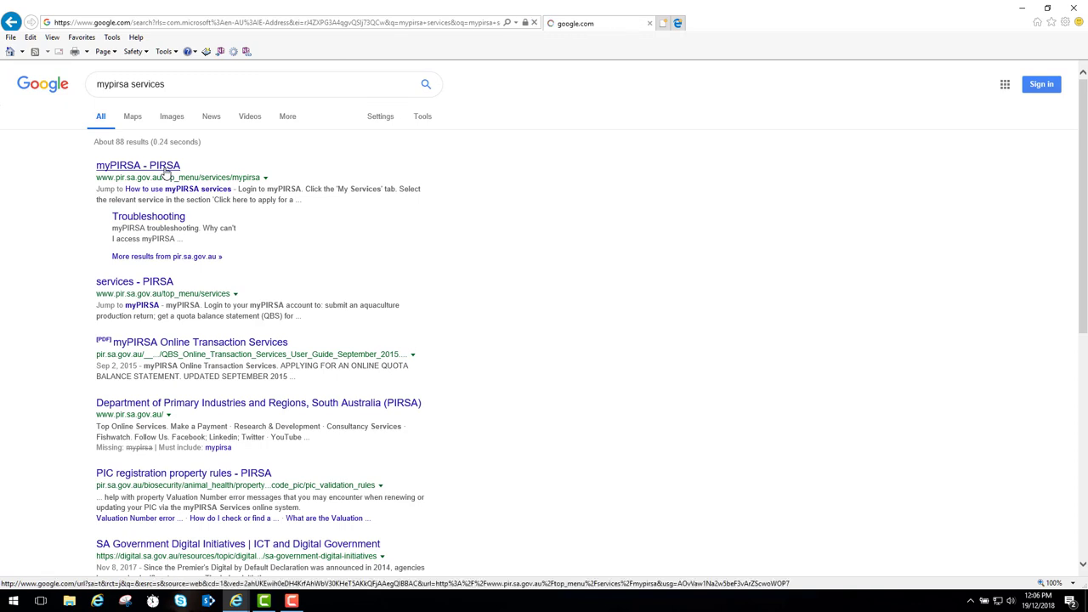
pyautogui.click(138, 165)
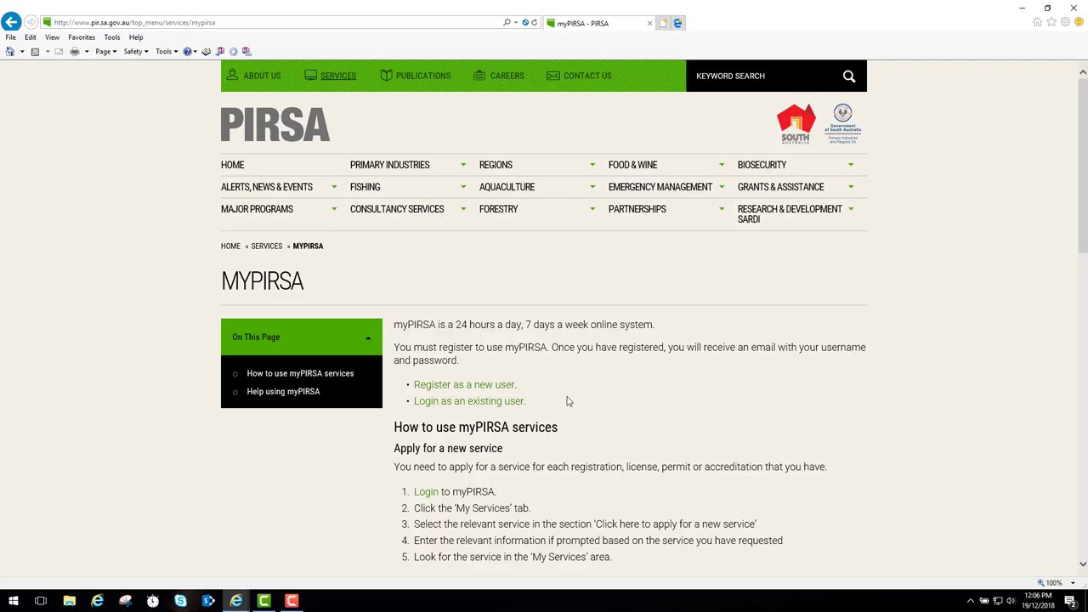
pyautogui.moveTo(470, 401)
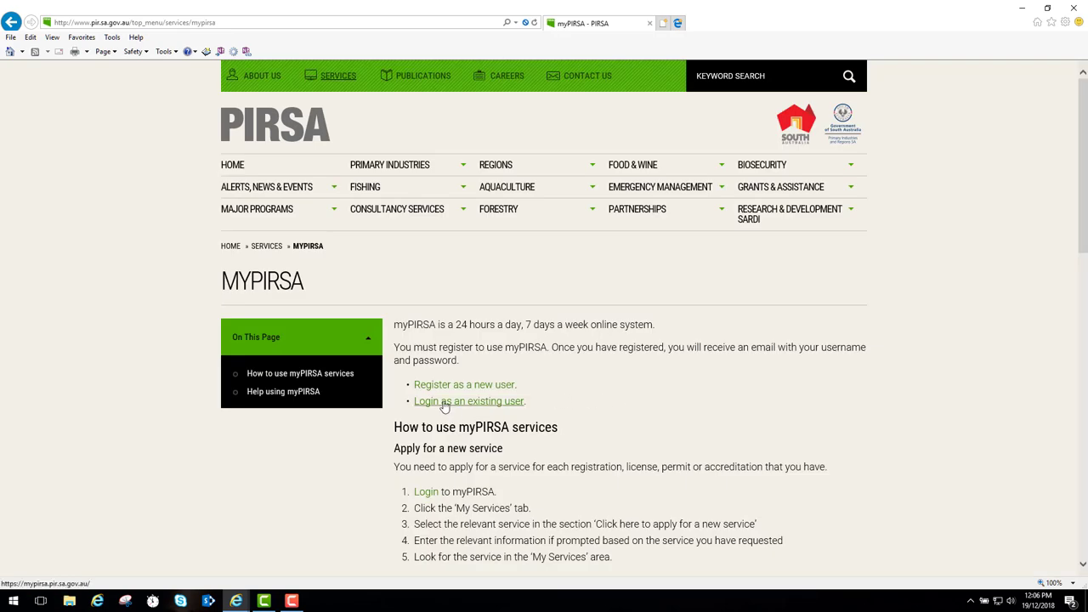
pyautogui.click(470, 401)
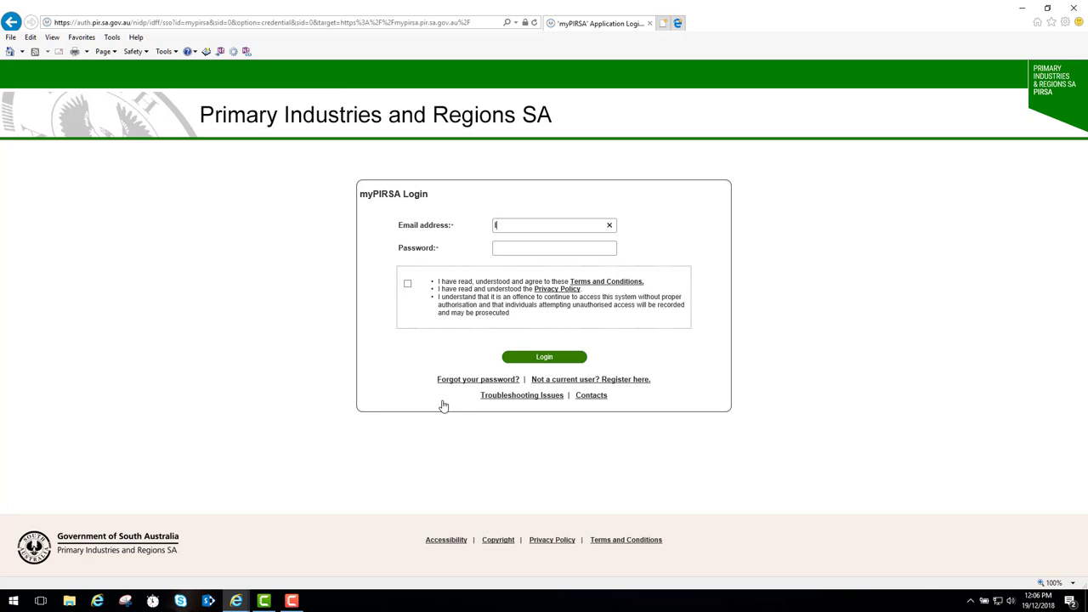
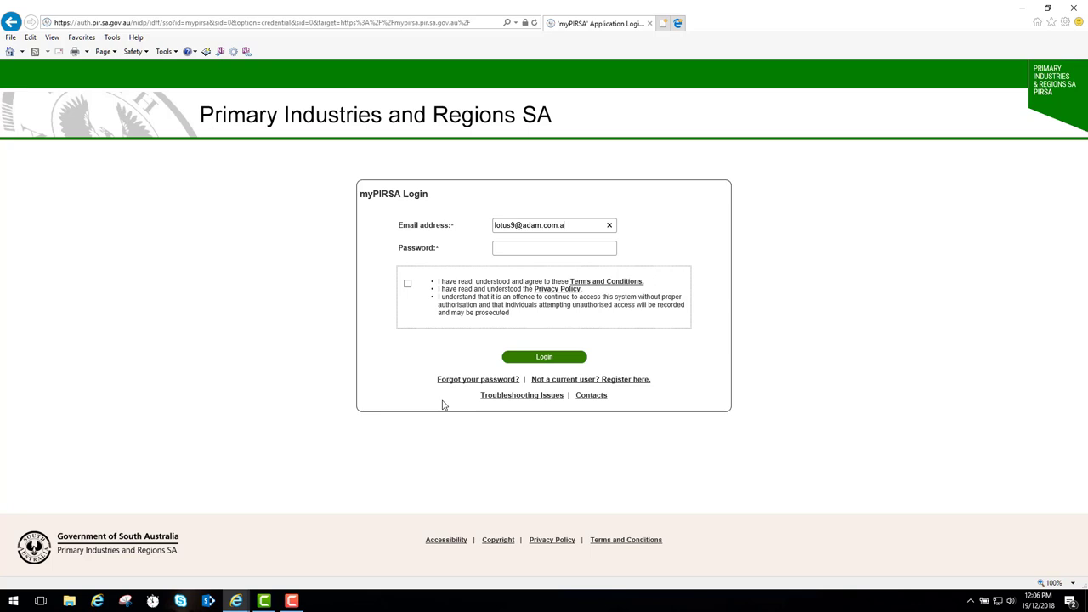
# Step: Enter the account email ending in .com.au and the password on the myPIRSA login form
pyautogui.click(554, 248)
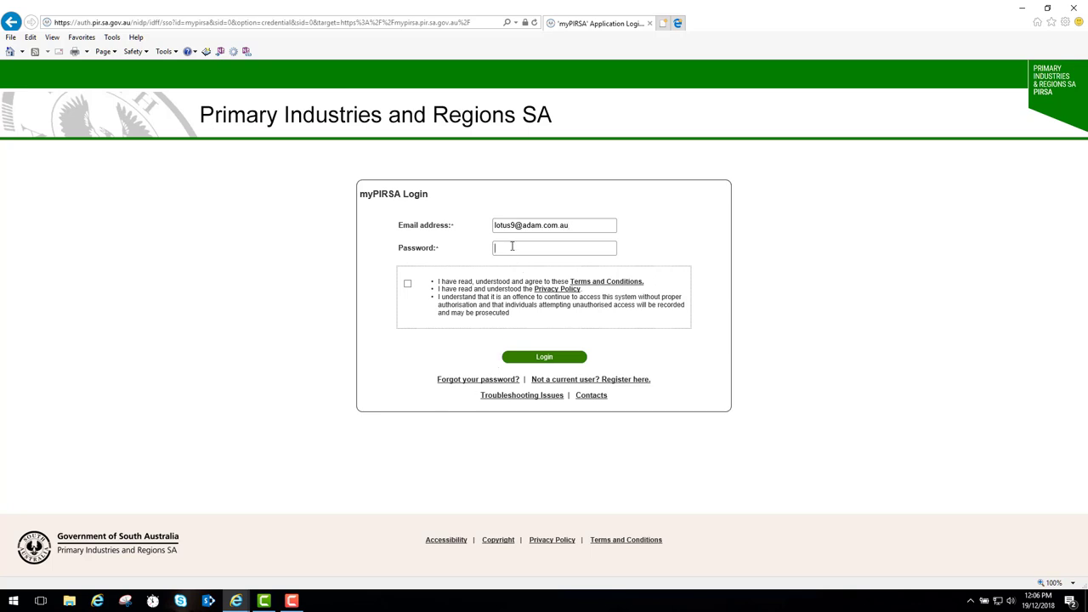
pyautogui.write('••••')
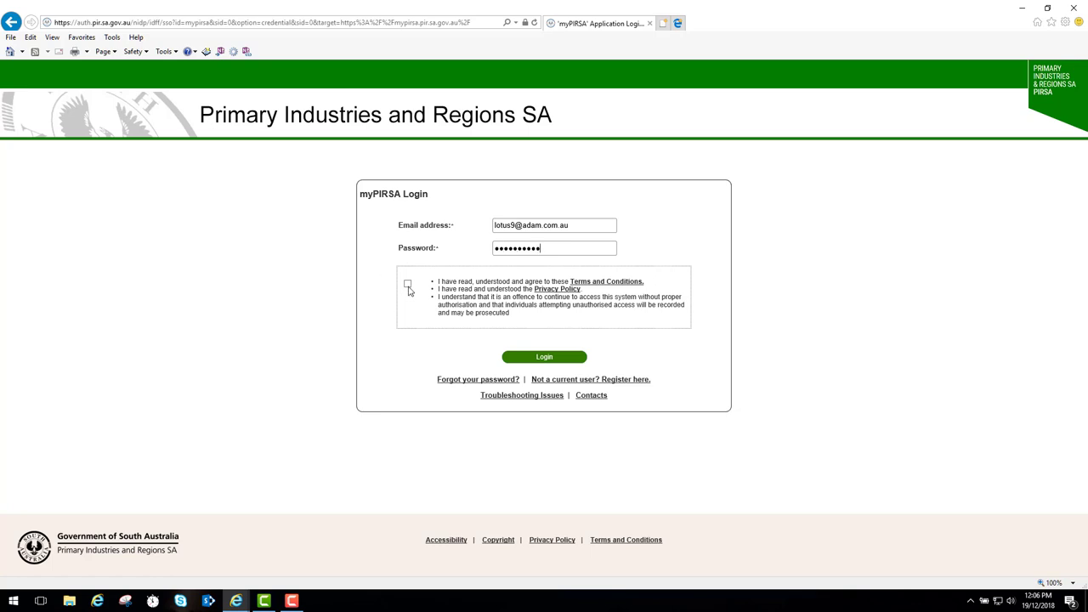
# Step: Accept the terms and privacy conditions and submit the login to reach the welcome page
pyautogui.click(408, 283)
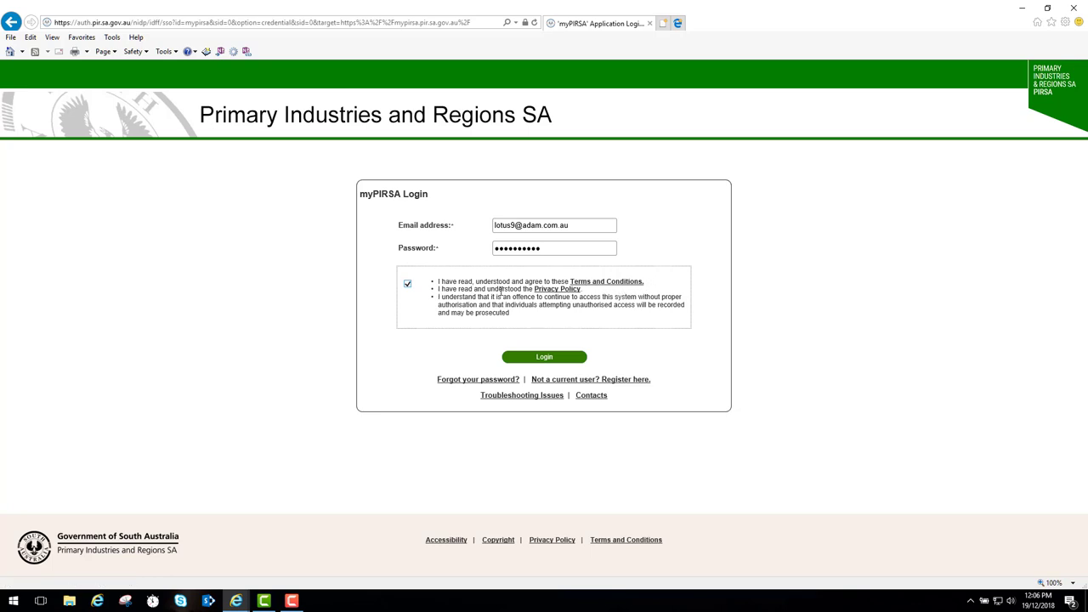
pyautogui.moveTo(585, 285)
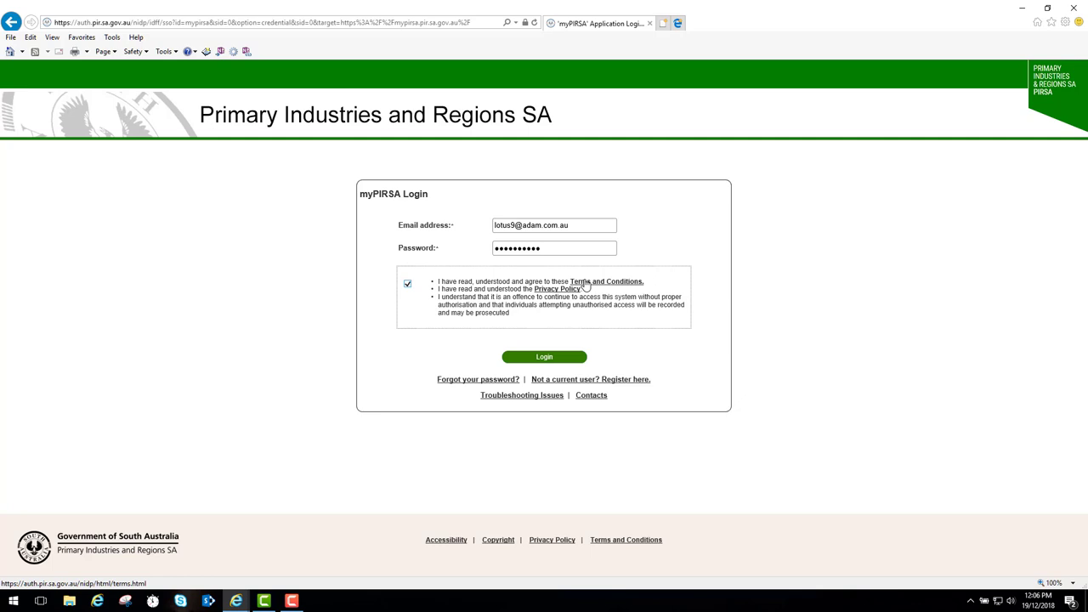
pyautogui.moveTo(558, 289)
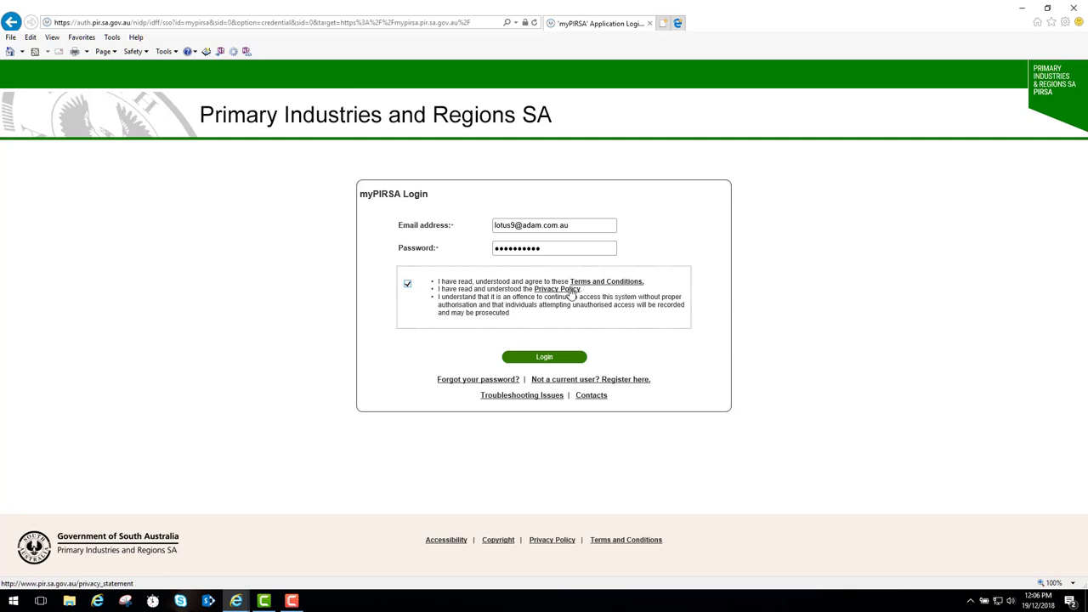
pyautogui.moveTo(471, 279)
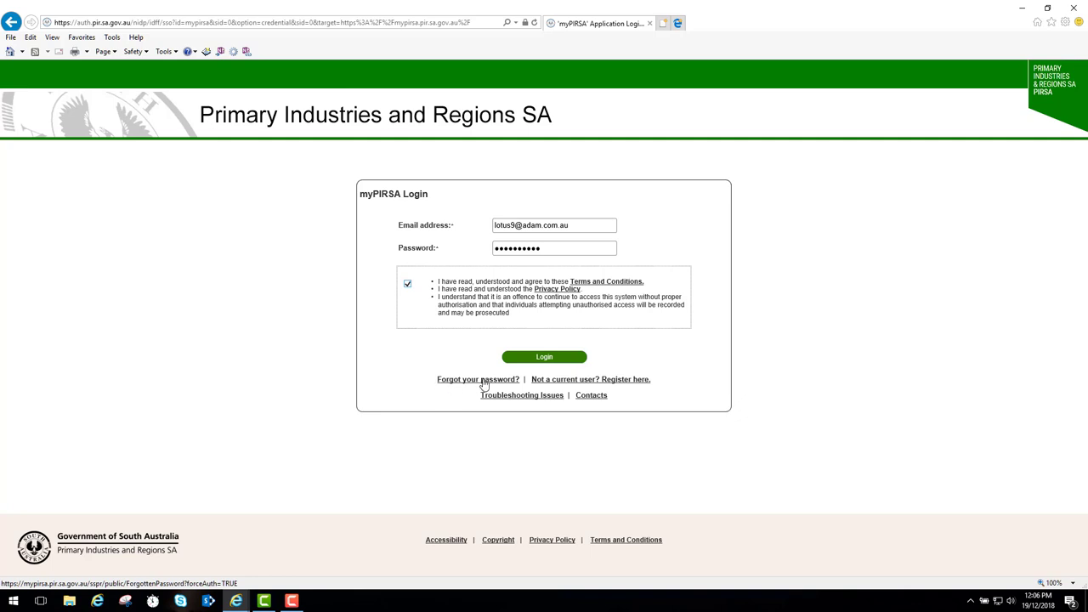
pyautogui.moveTo(514, 381)
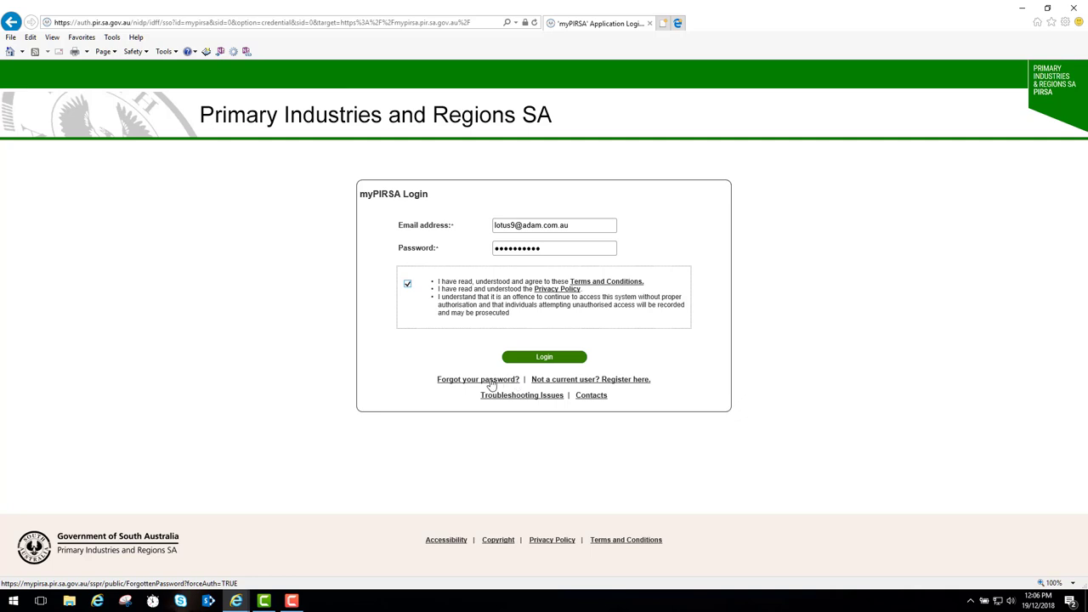
pyautogui.click(545, 357)
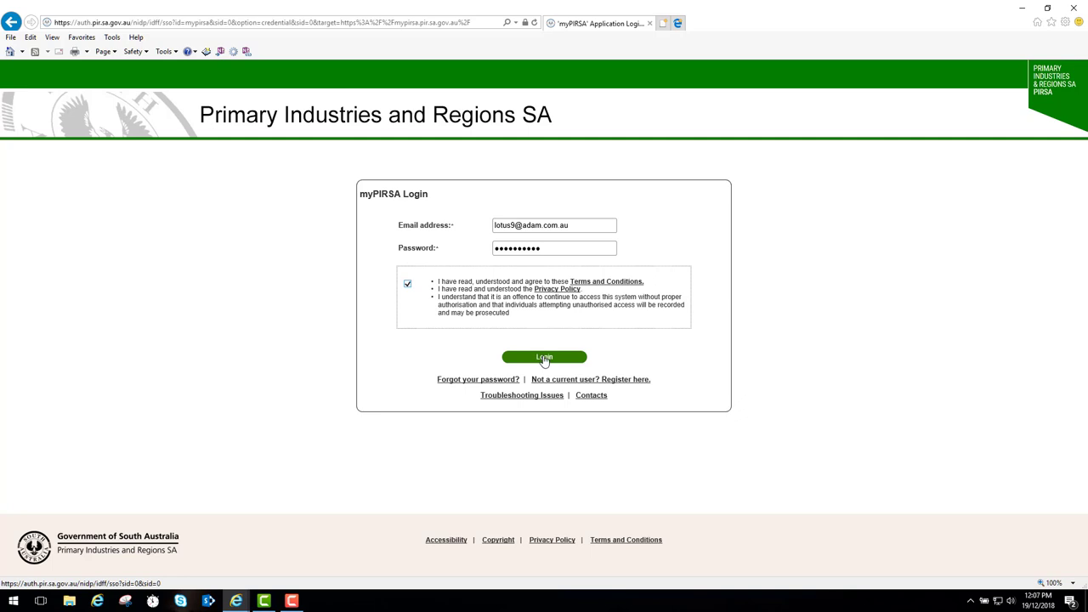
pyautogui.click(544, 357)
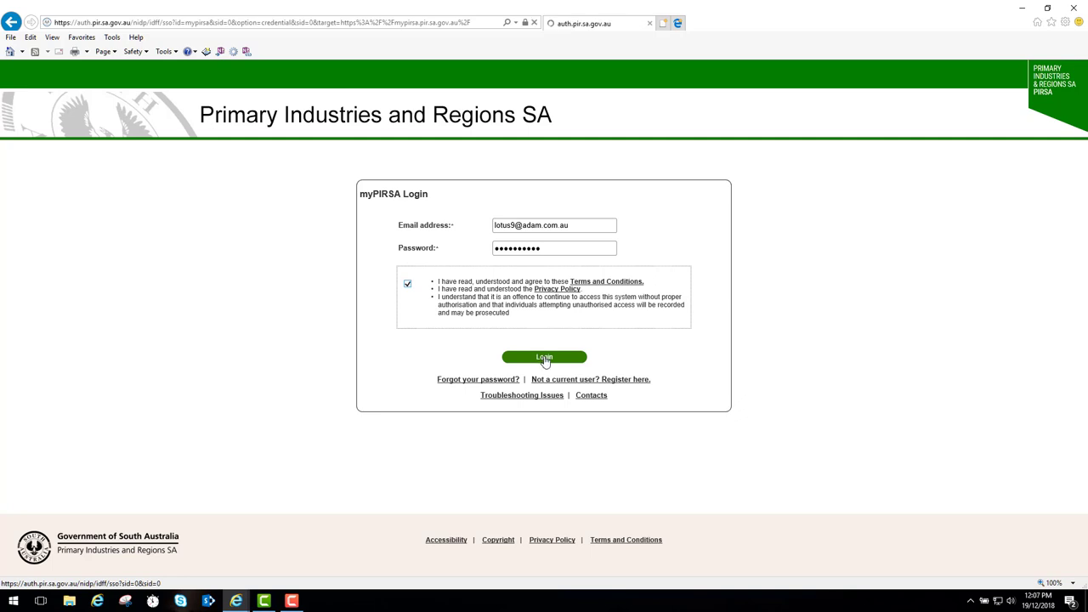
pyautogui.click(545, 357)
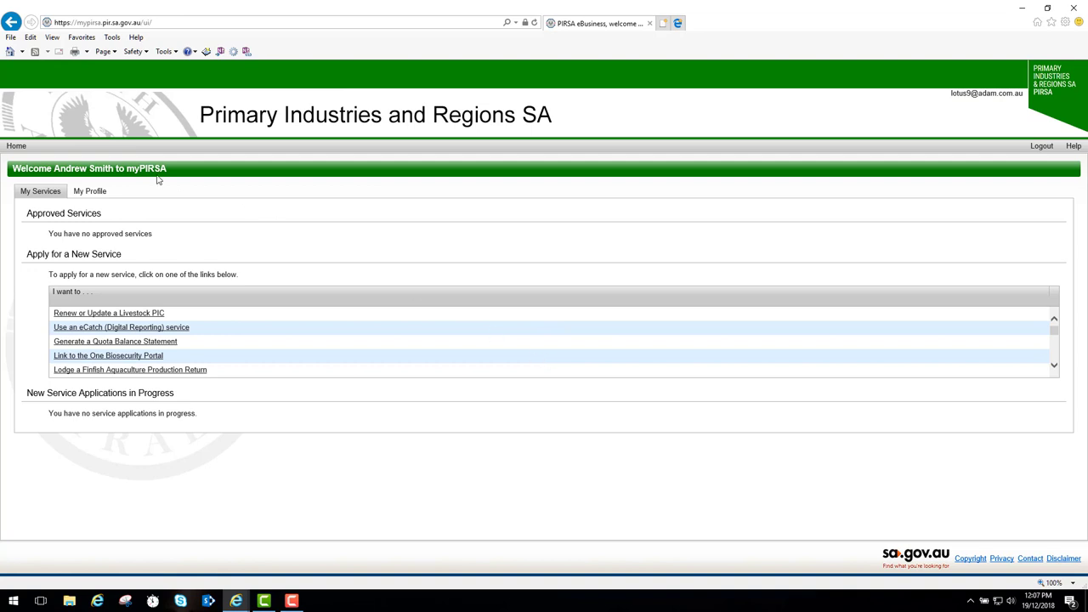
pyautogui.moveTo(156, 190)
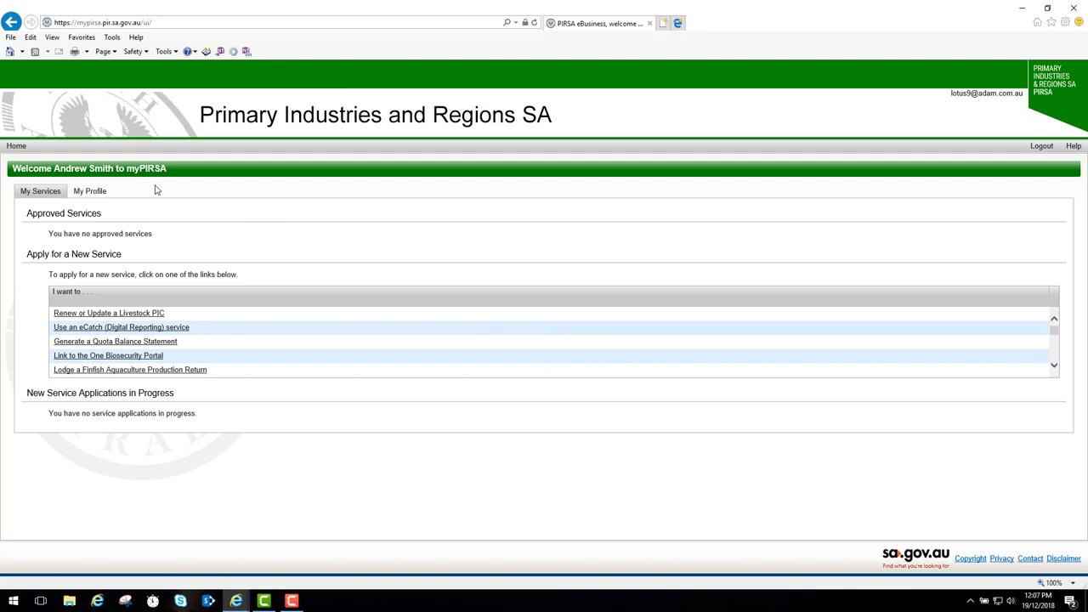
pyautogui.moveTo(194, 184)
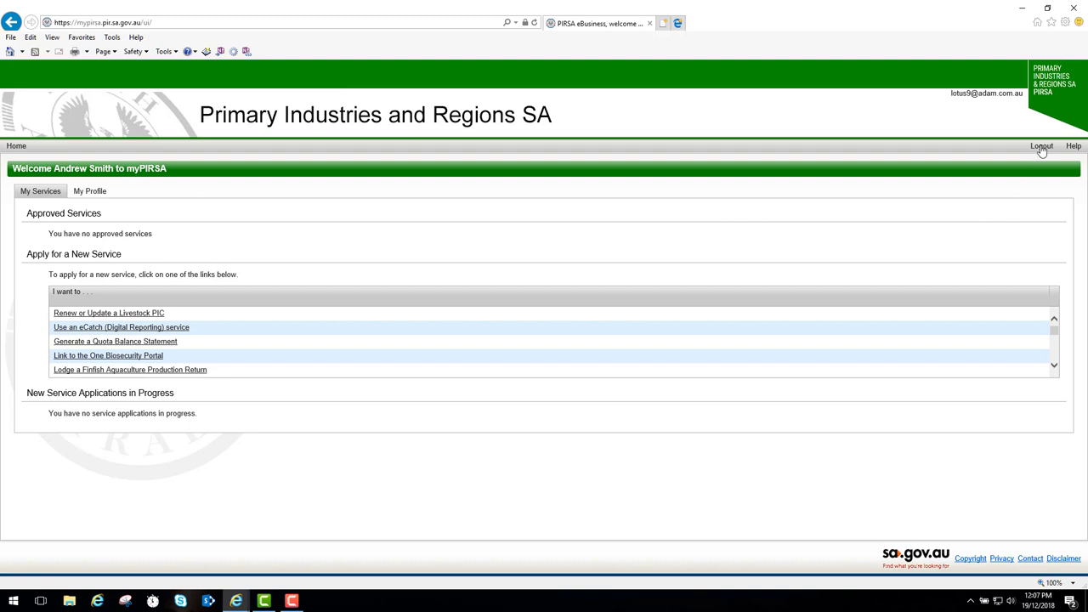
pyautogui.moveTo(1073, 146)
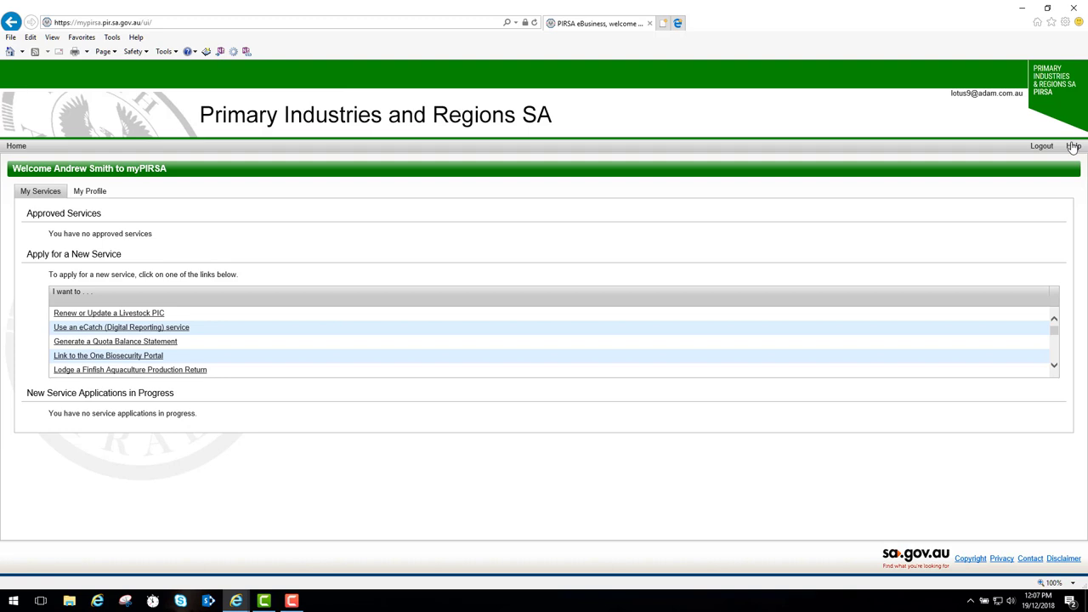
pyautogui.moveTo(170, 233)
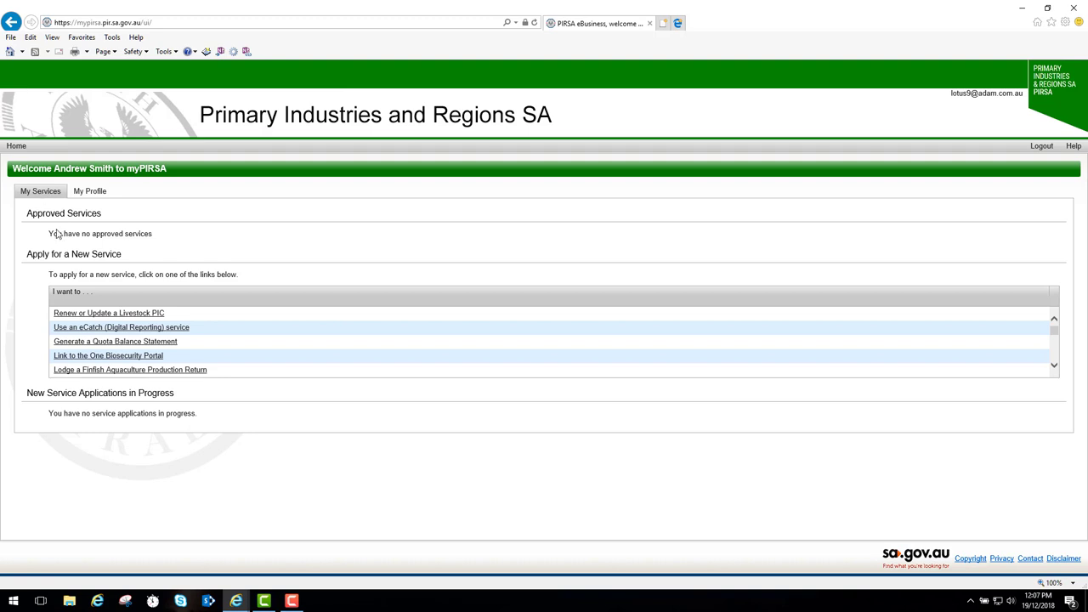
pyautogui.moveTo(45, 214)
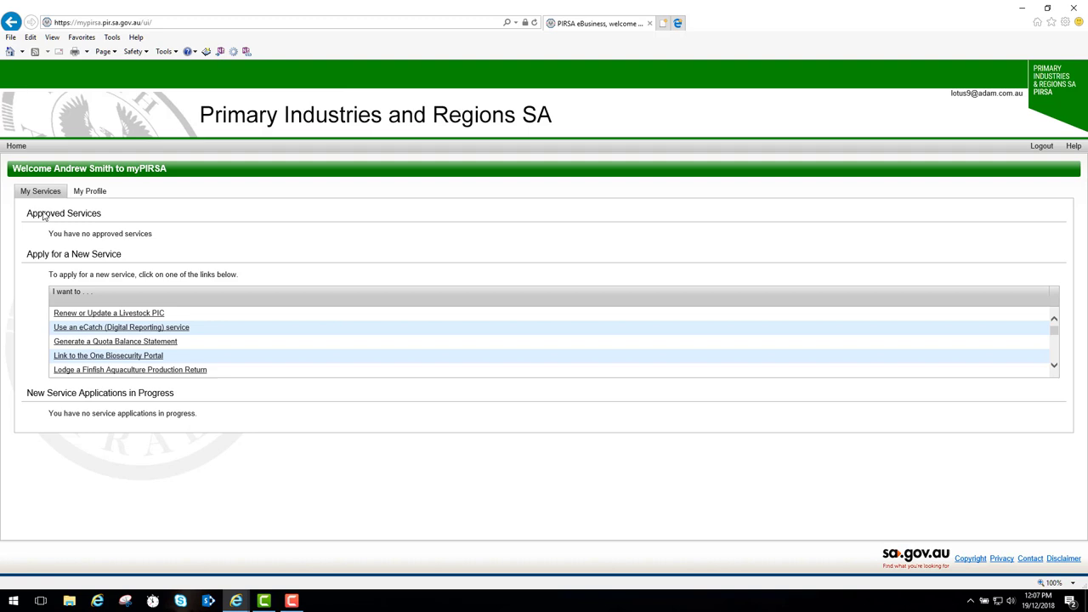
pyautogui.moveTo(41, 195)
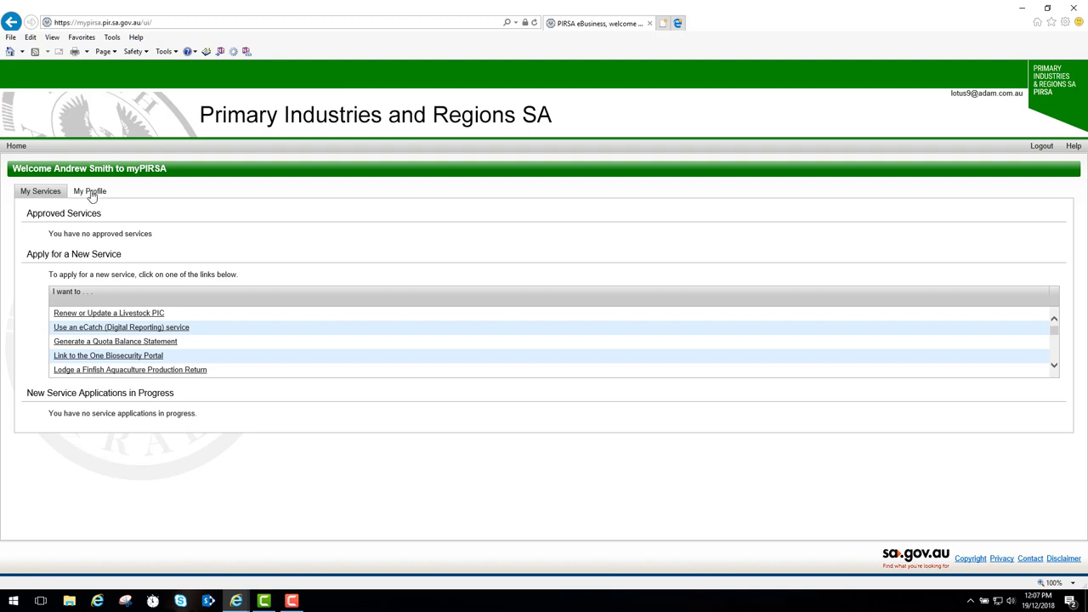
# Step: Switch to the My Profile tab showing the account's personal and contact details
pyautogui.click(88, 191)
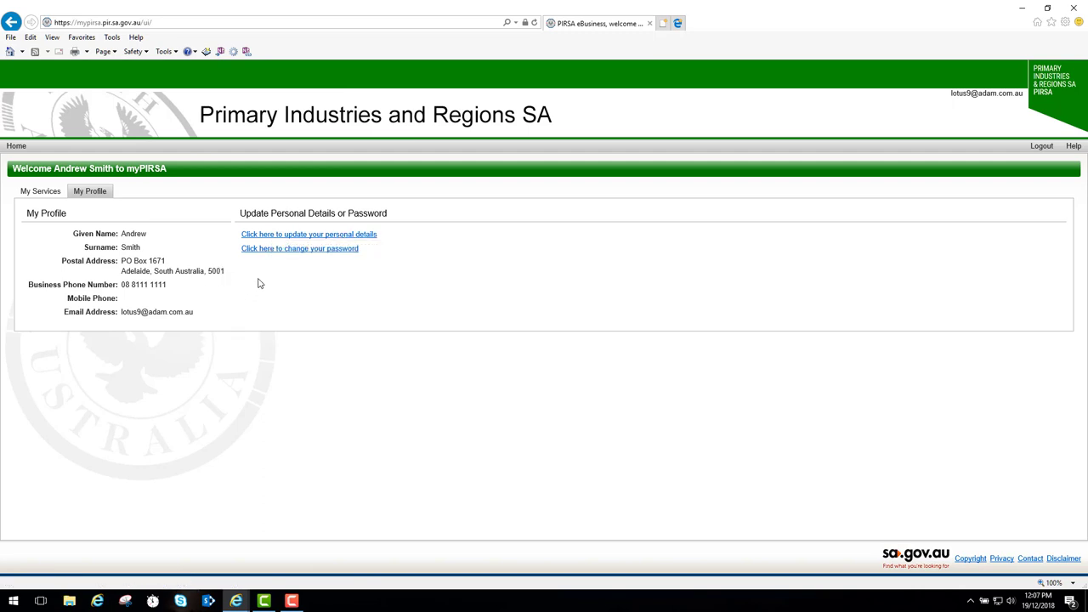
pyautogui.moveTo(299, 248)
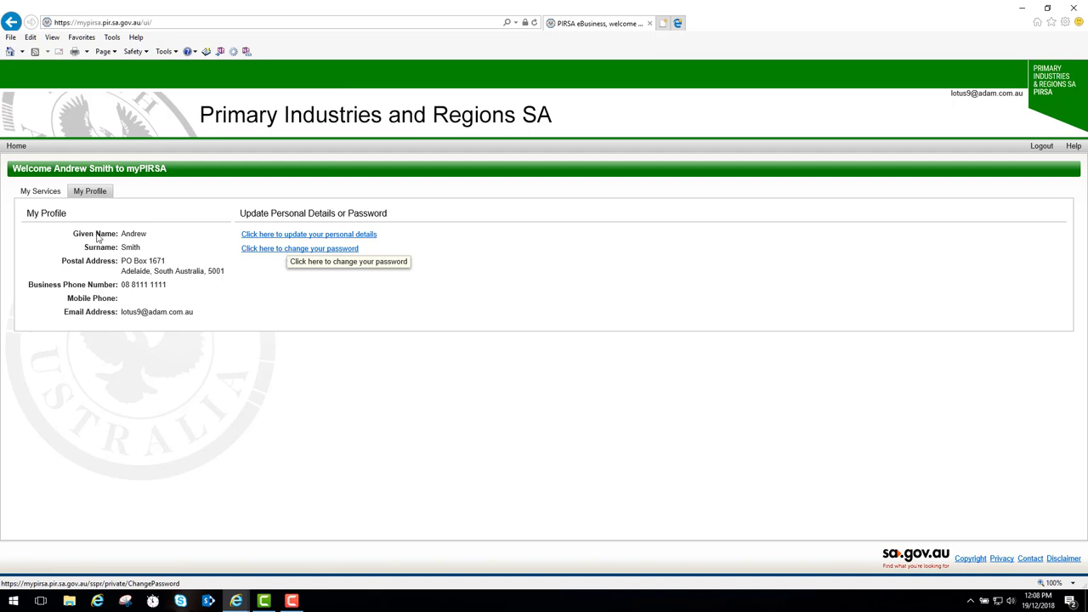
pyautogui.moveTo(40, 190)
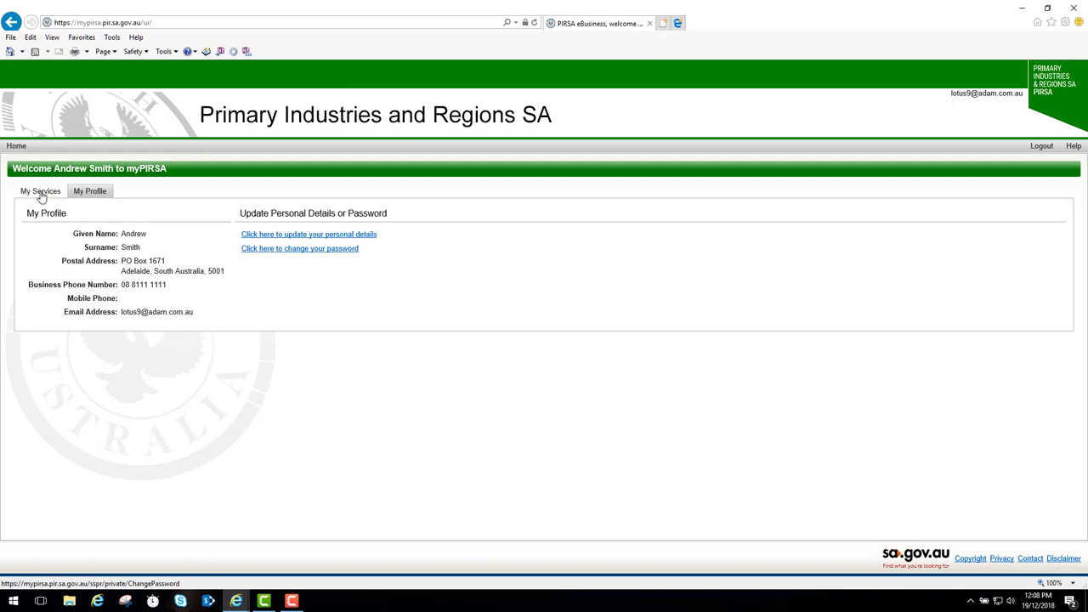
# Step: From the services overview, start a Renew or Update a Livestock PIC application from the 'I want to' list
pyautogui.click(41, 191)
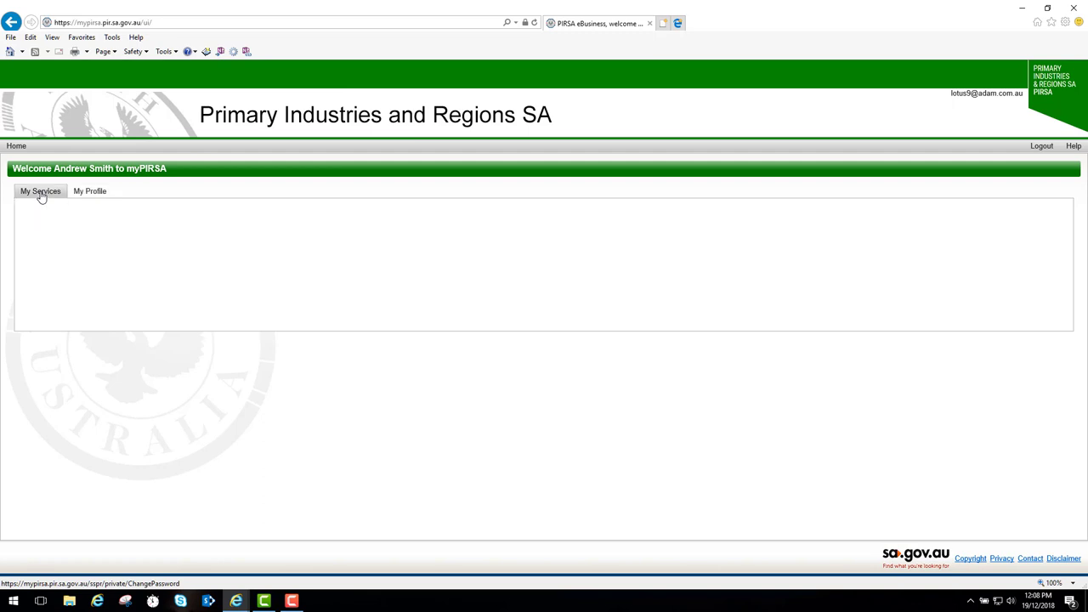
pyautogui.click(41, 191)
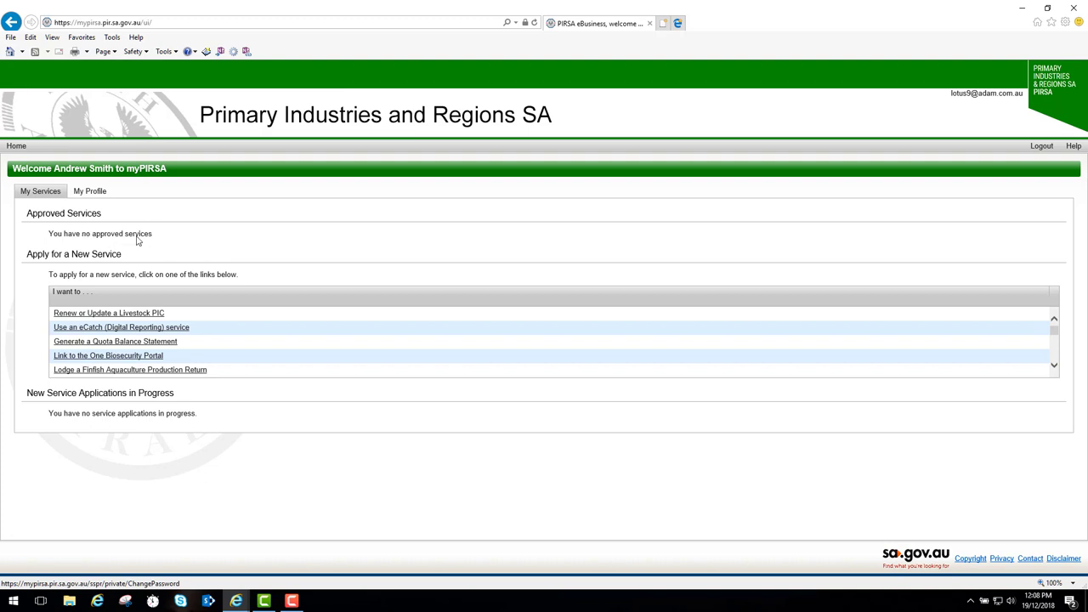
pyautogui.moveTo(77, 262)
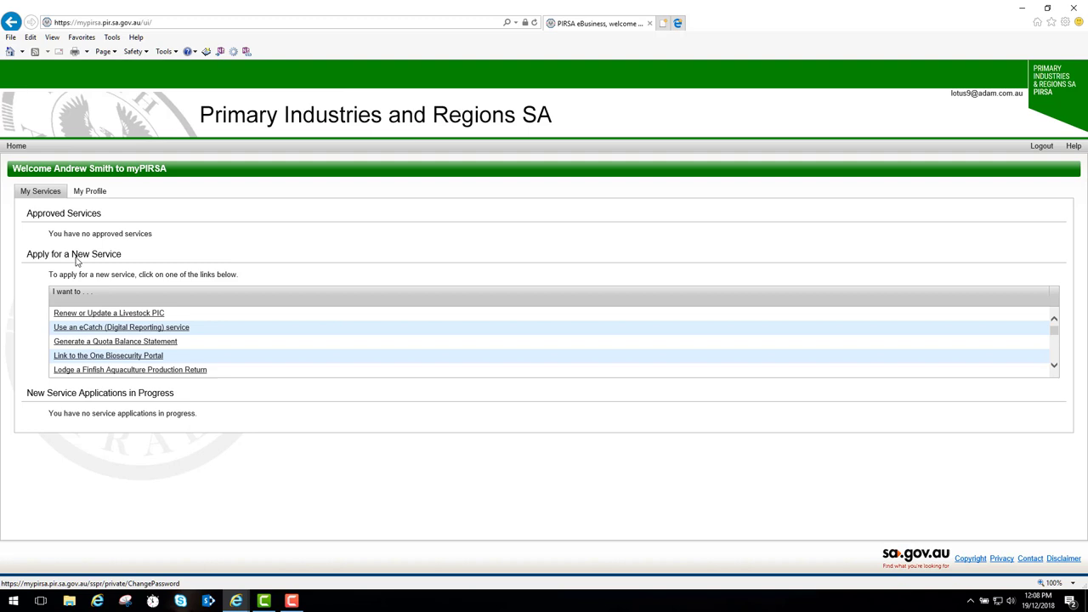
pyautogui.moveTo(122, 320)
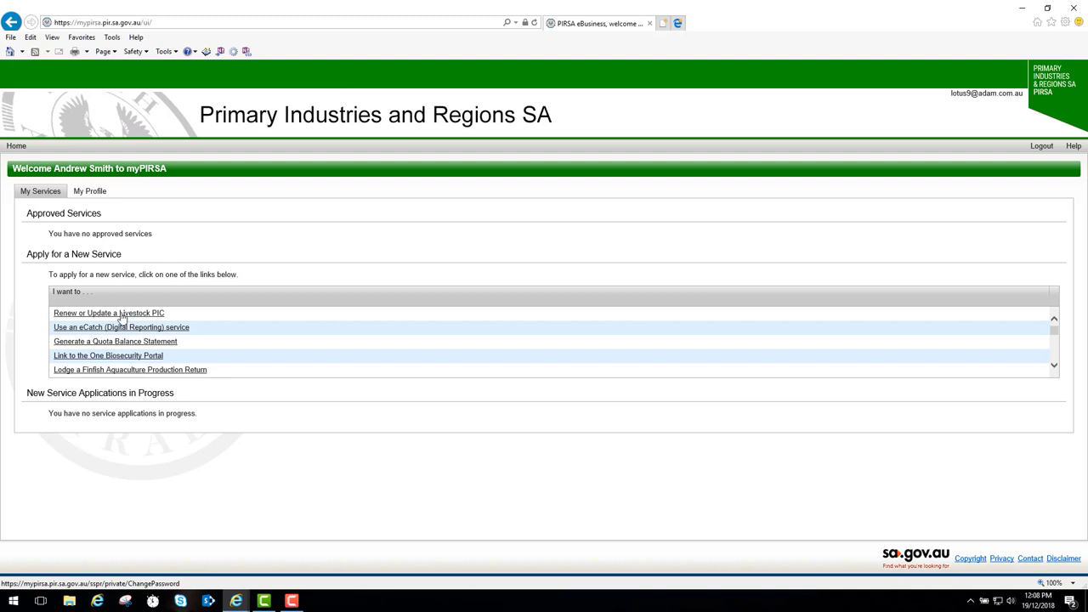
pyautogui.moveTo(123, 357)
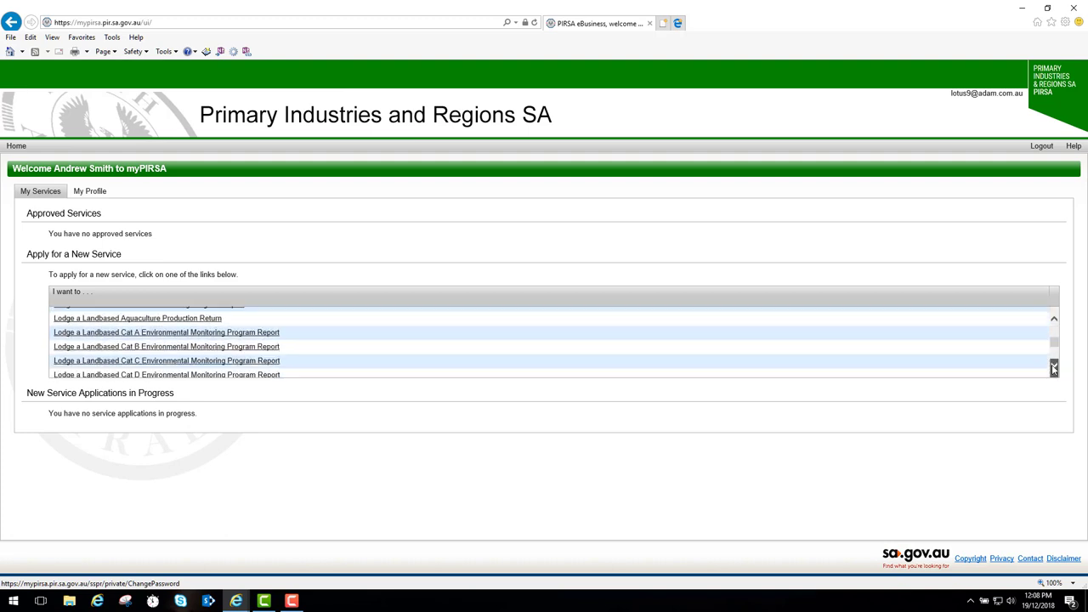
pyautogui.scroll(-3)
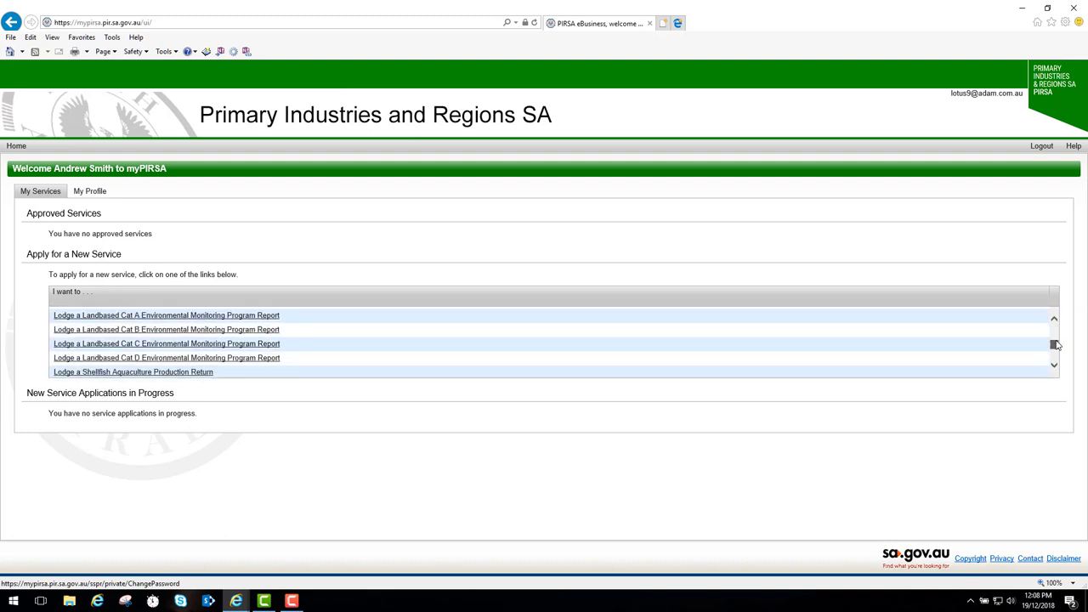
pyautogui.scroll(-3)
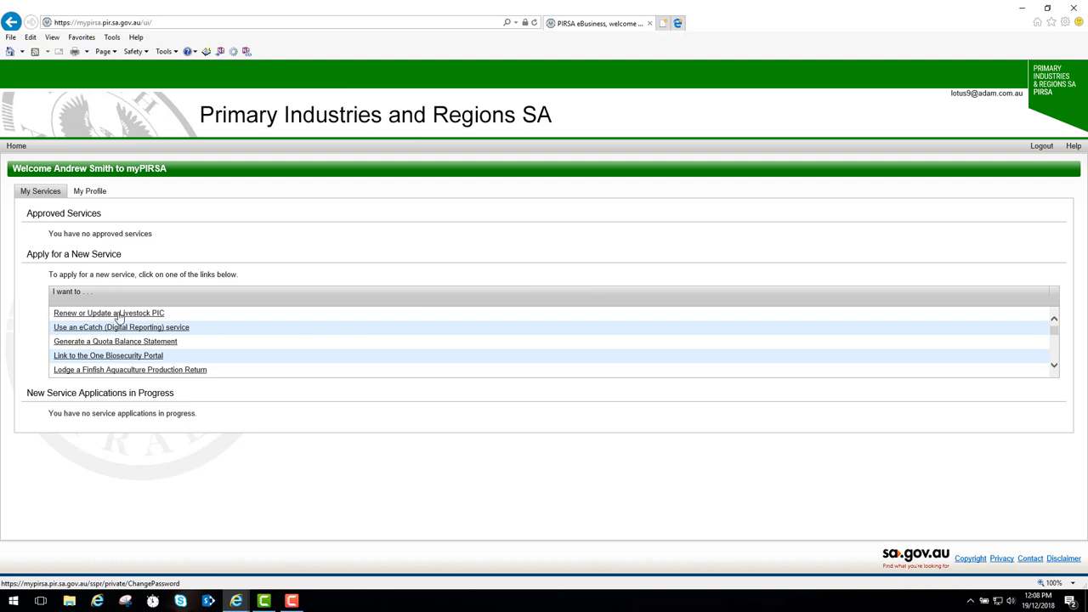
pyautogui.moveTo(189, 238)
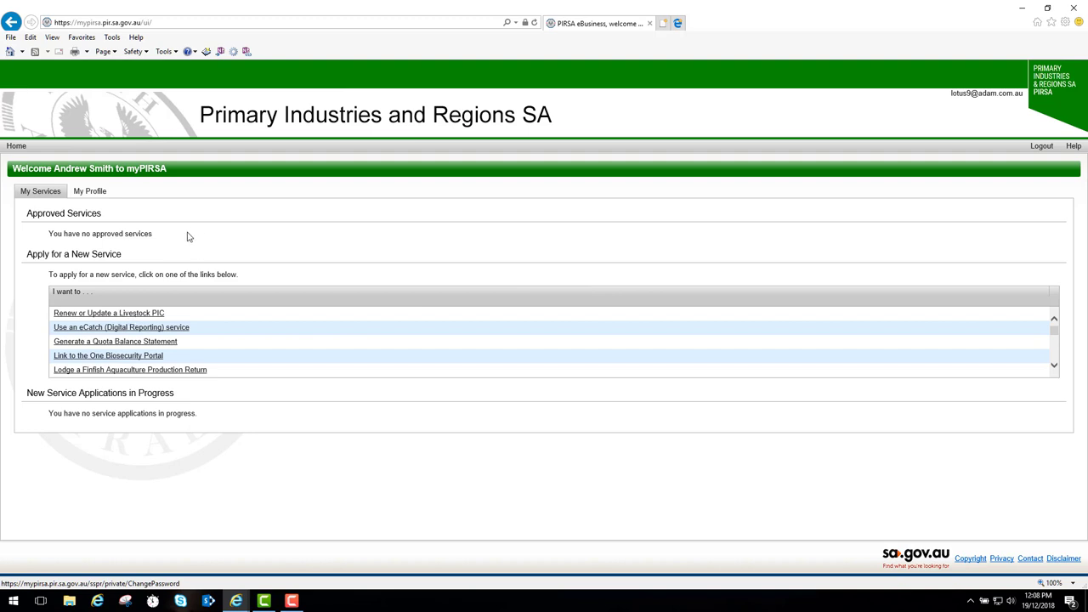
pyautogui.moveTo(177, 229)
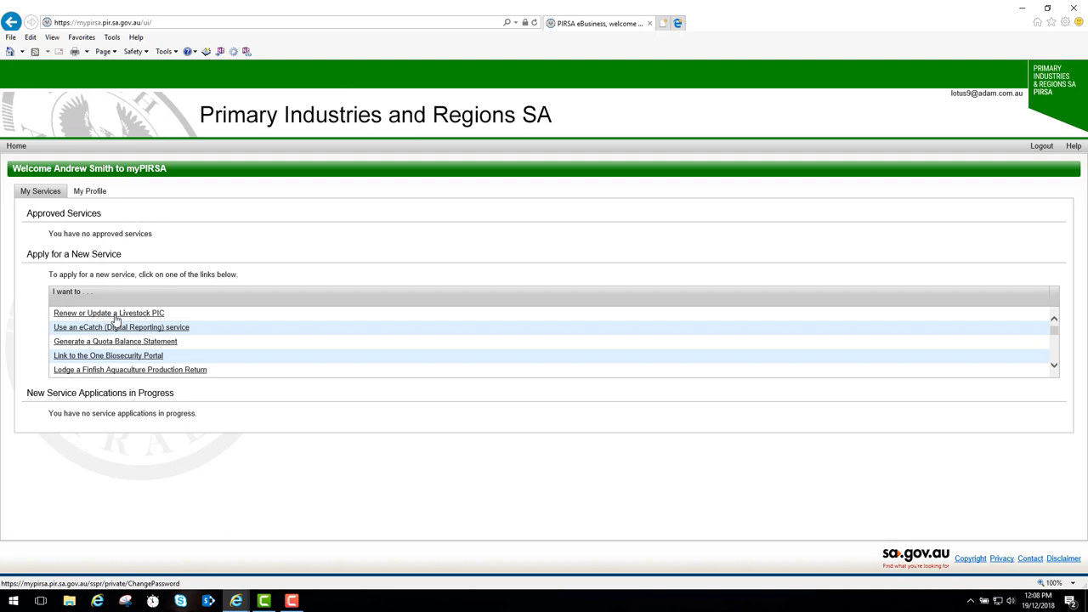
pyautogui.moveTo(119, 319)
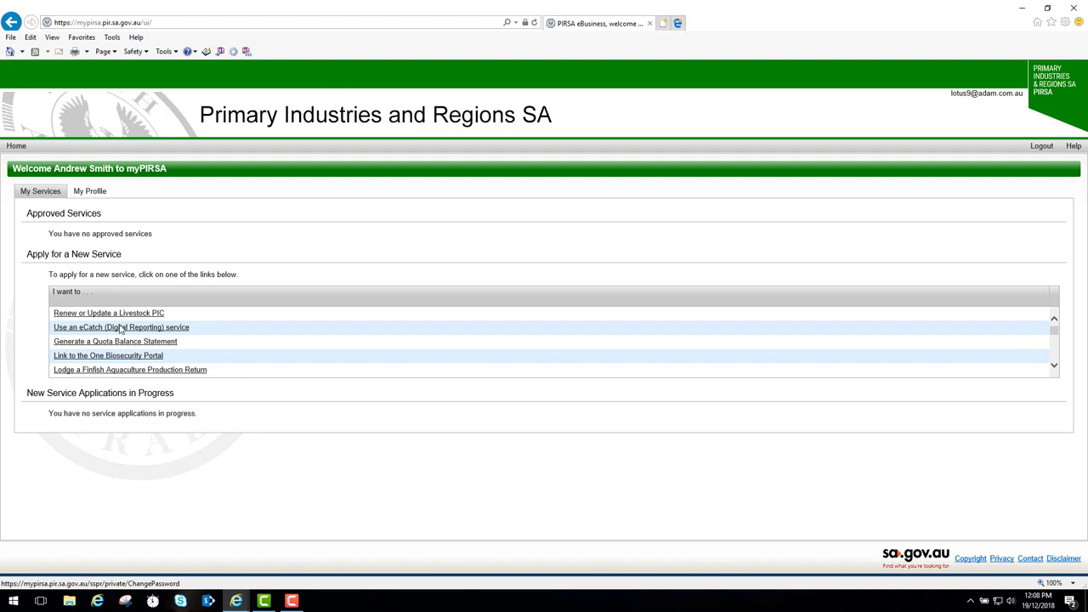
pyautogui.moveTo(111, 402)
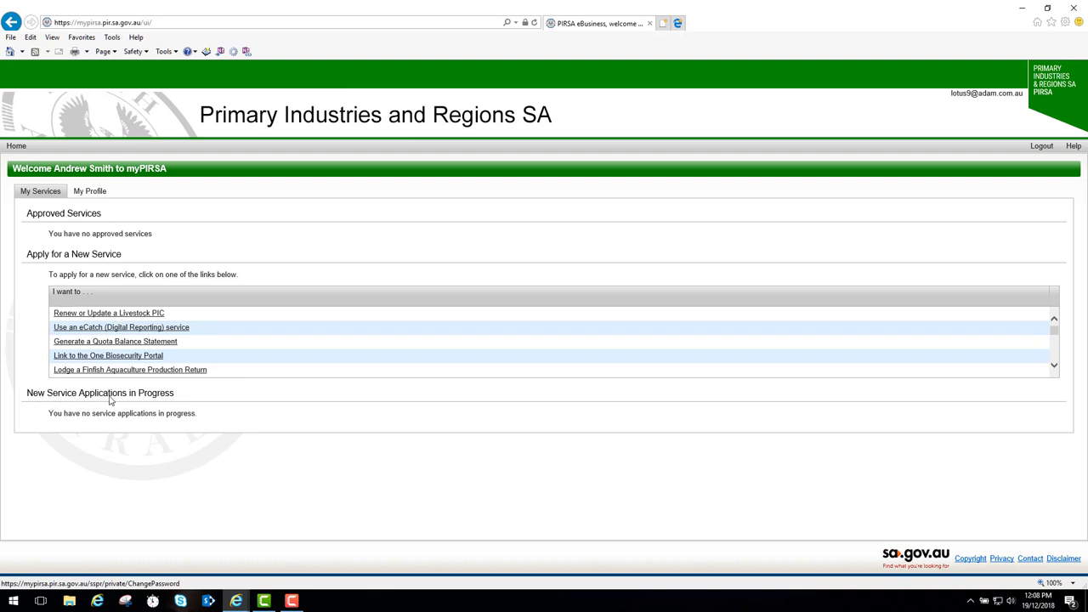
pyautogui.moveTo(150, 418)
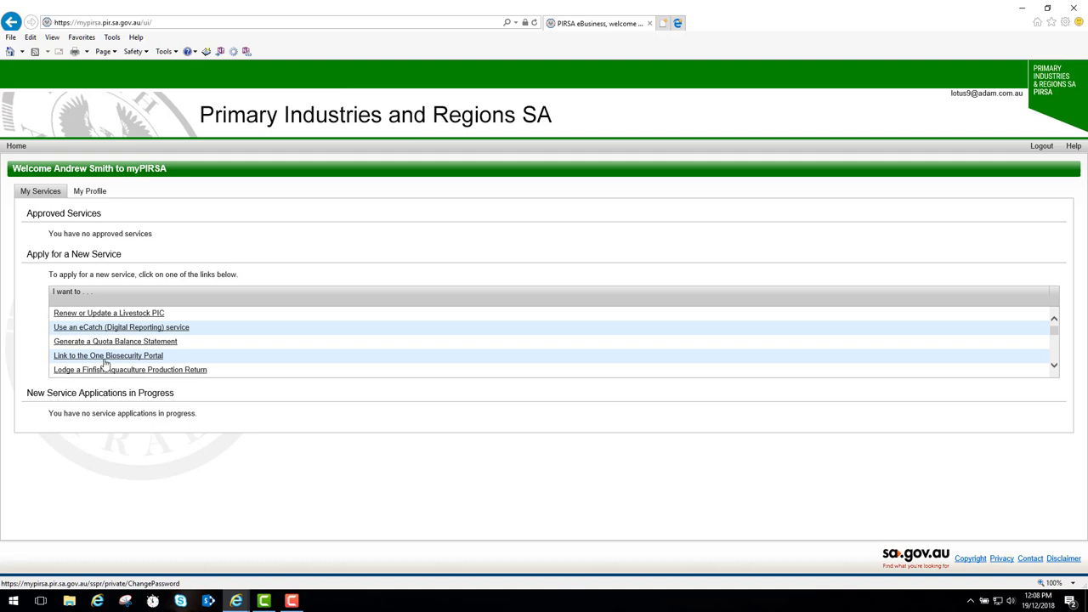
pyautogui.moveTo(126, 321)
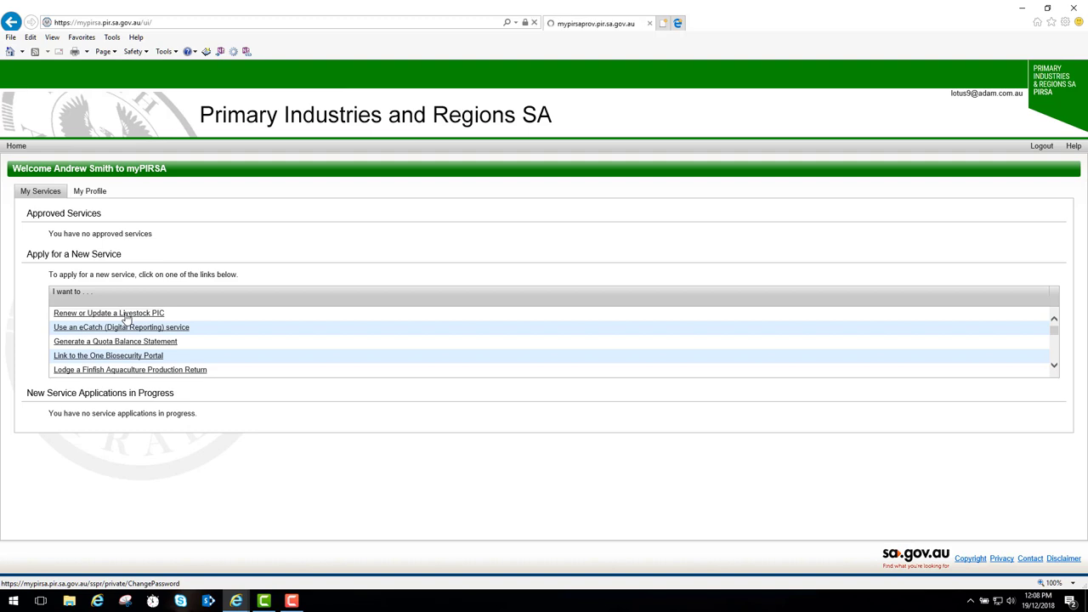
pyautogui.click(109, 313)
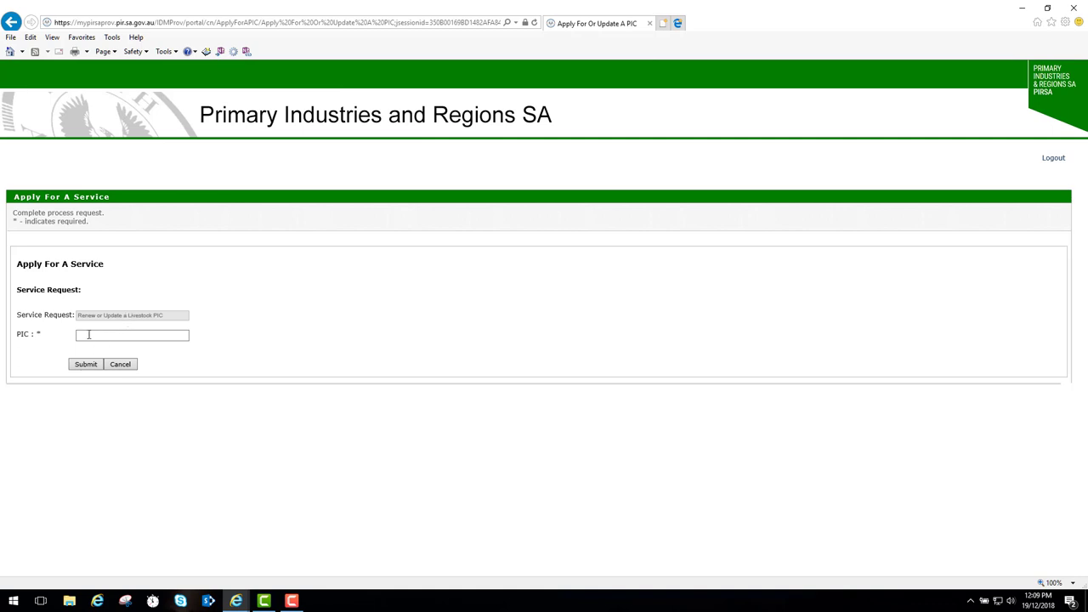
pyautogui.click(133, 333)
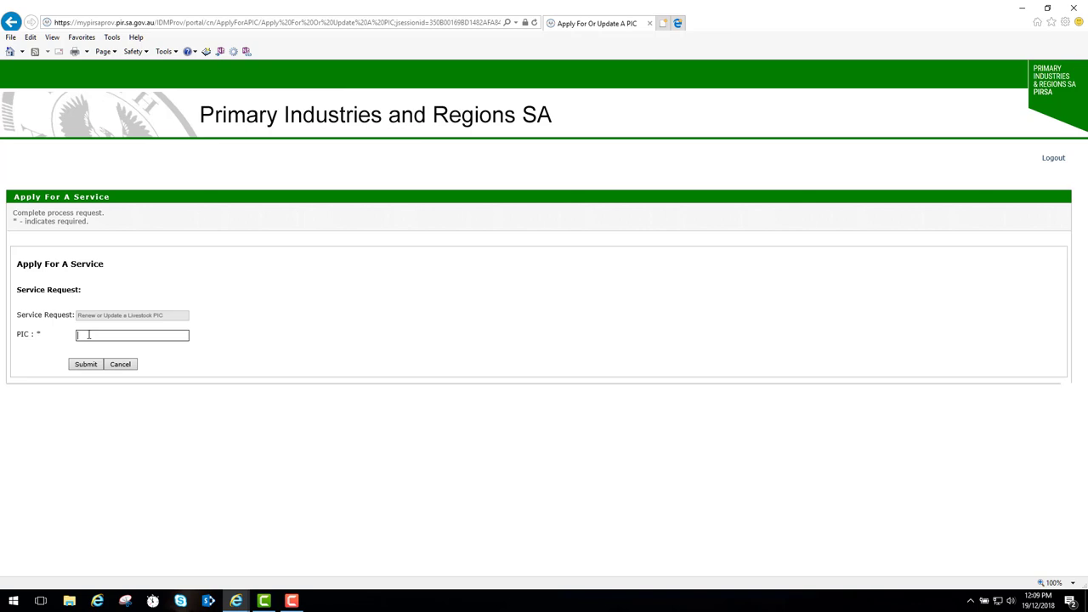
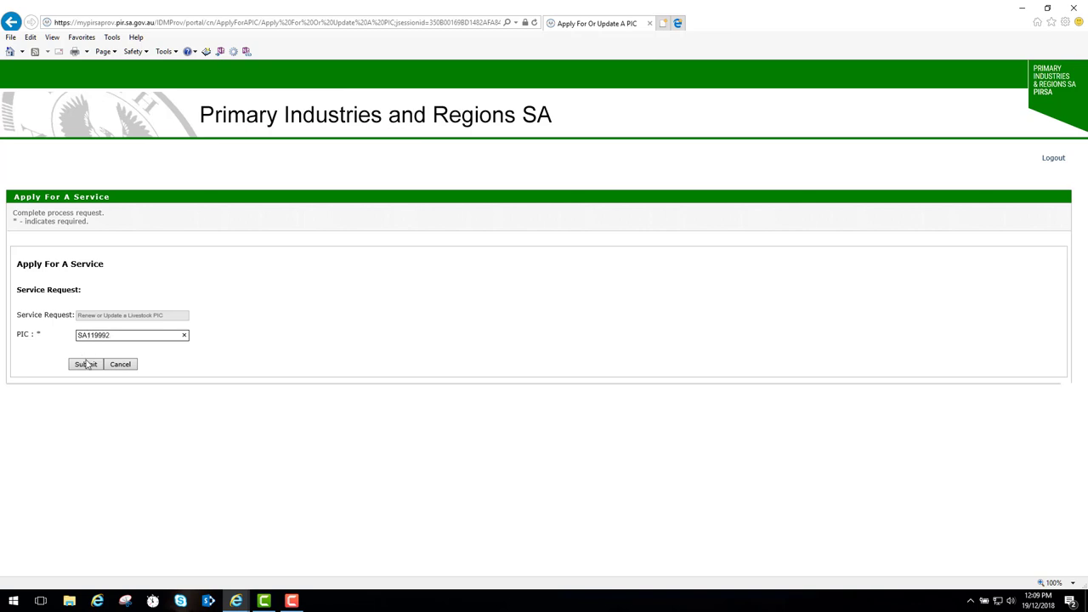
pyautogui.click(85, 364)
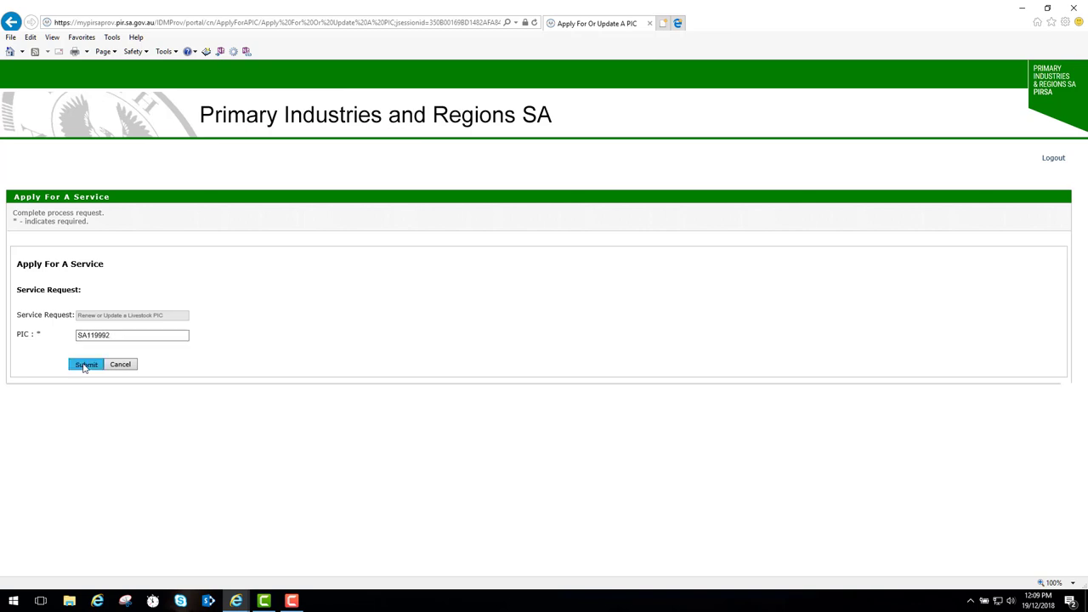
pyautogui.click(85, 364)
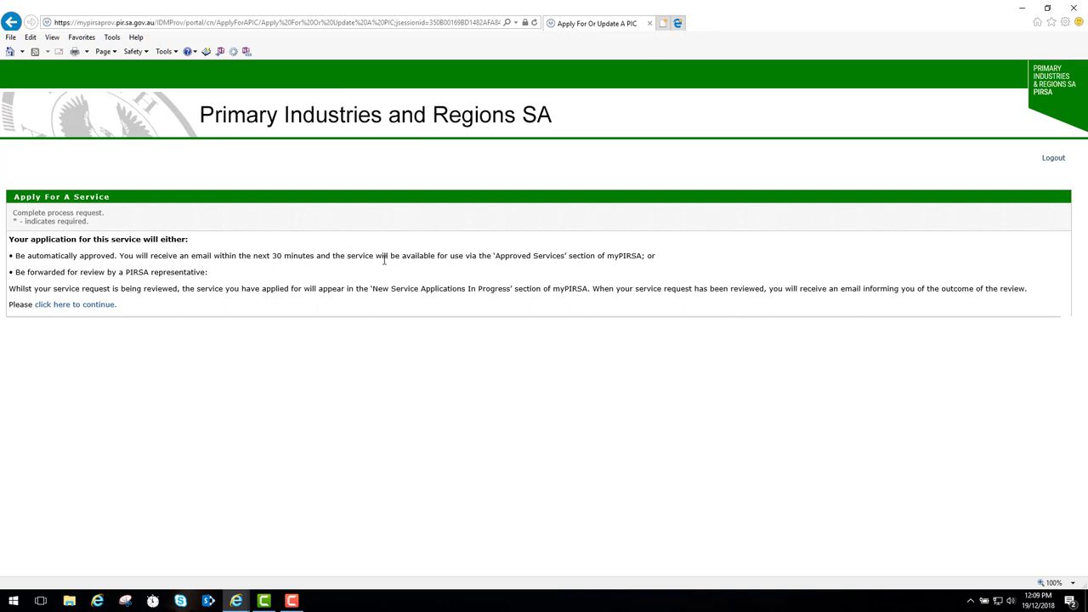
pyautogui.moveTo(466, 258)
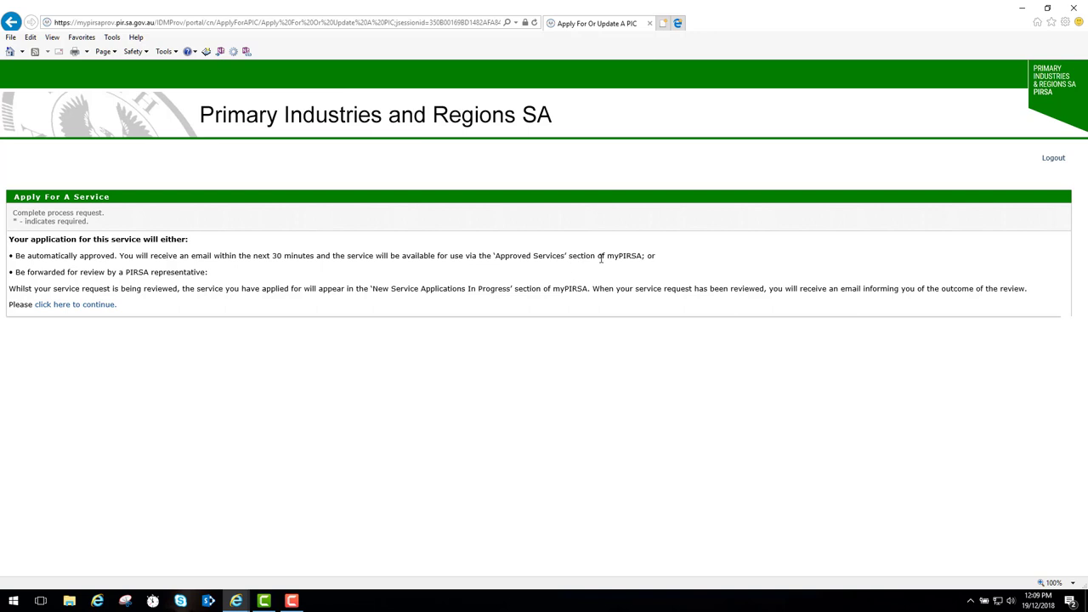
pyautogui.moveTo(660, 264)
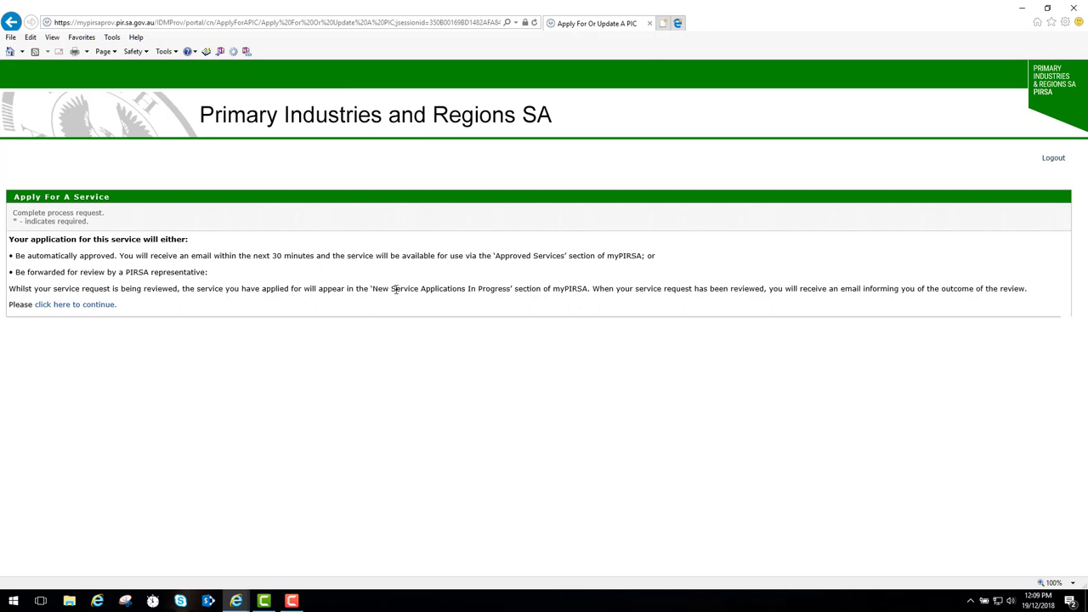
pyautogui.moveTo(503, 297)
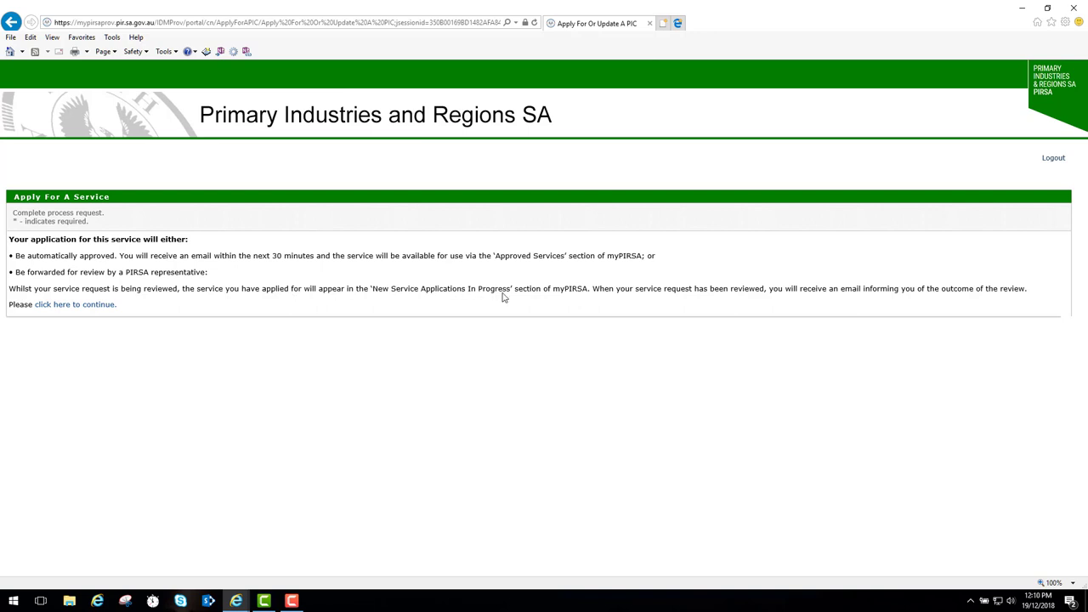
pyautogui.moveTo(547, 290)
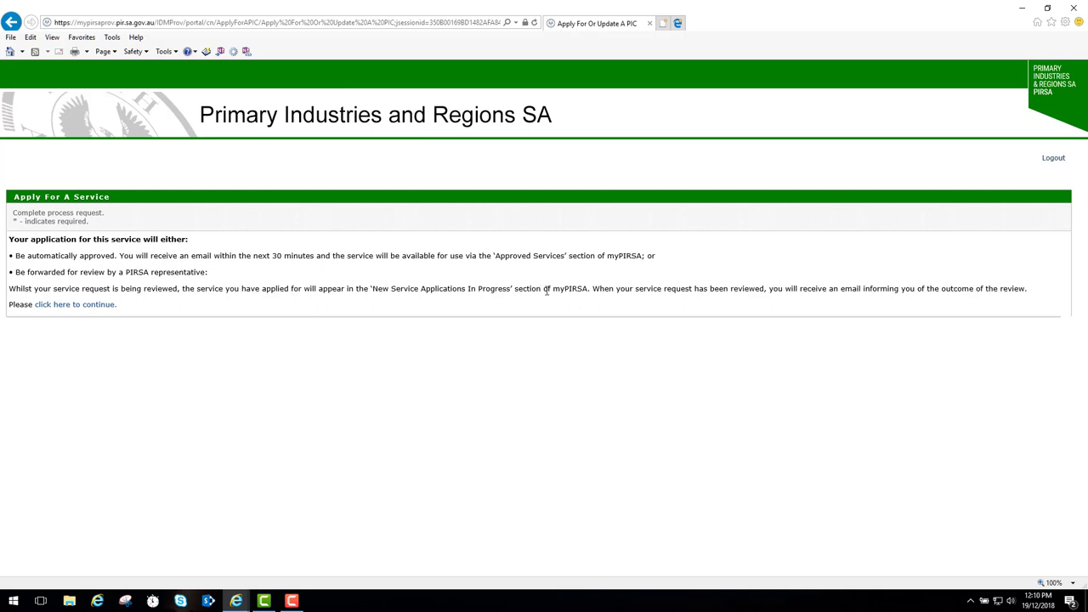
pyautogui.moveTo(589, 289)
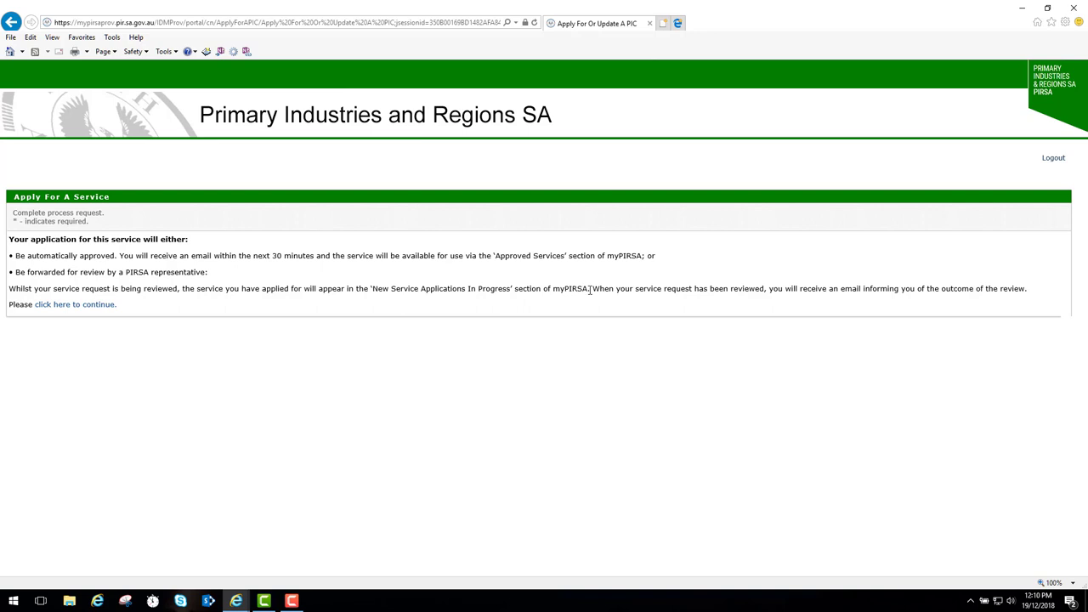
pyautogui.moveTo(736, 289)
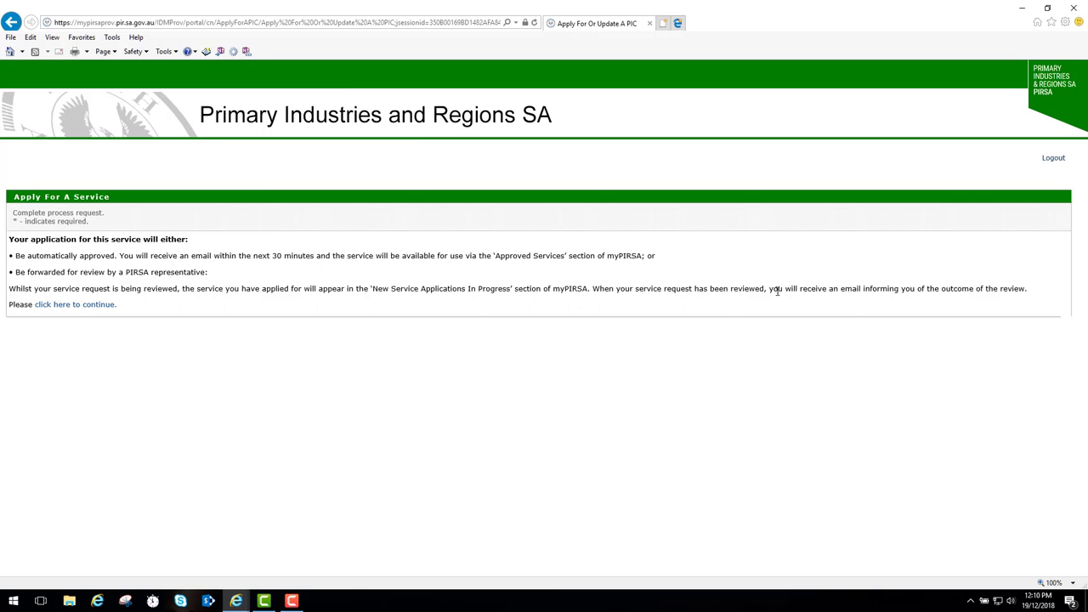
pyautogui.moveTo(913, 289)
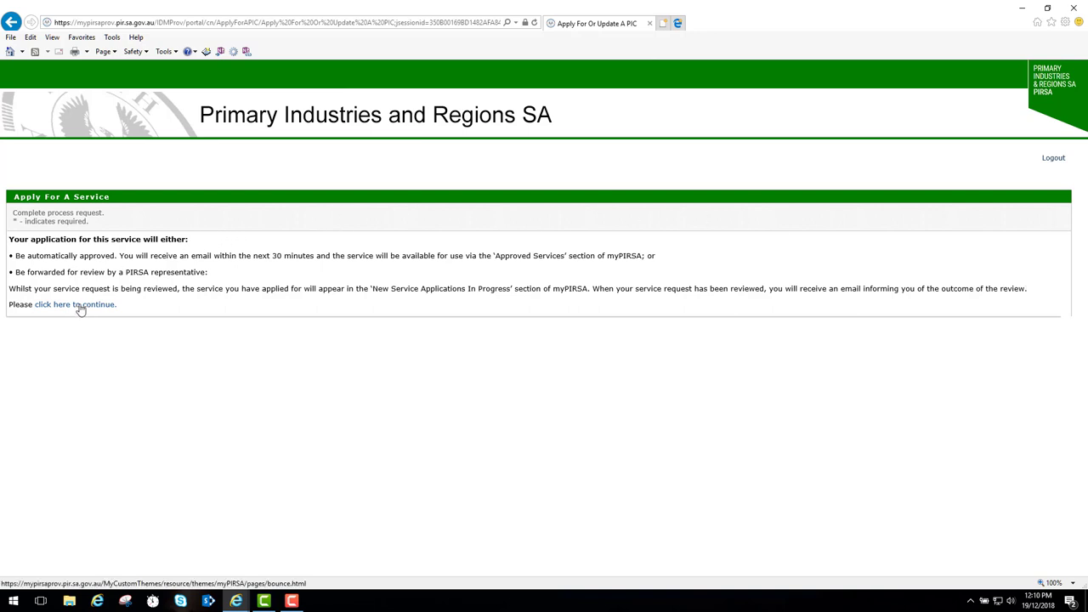
pyautogui.click(51, 305)
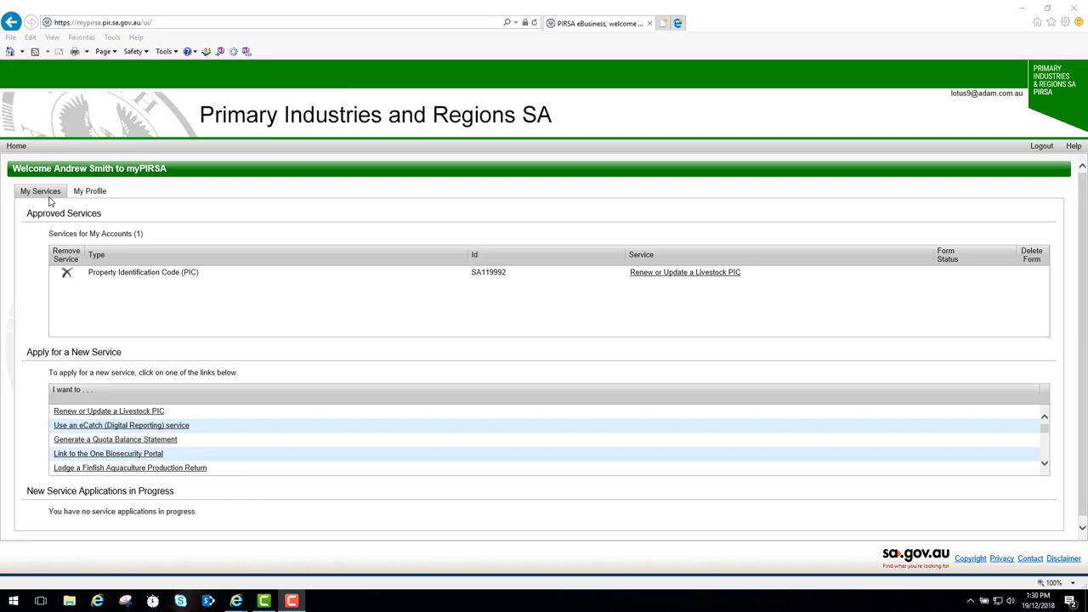
pyautogui.moveTo(98, 221)
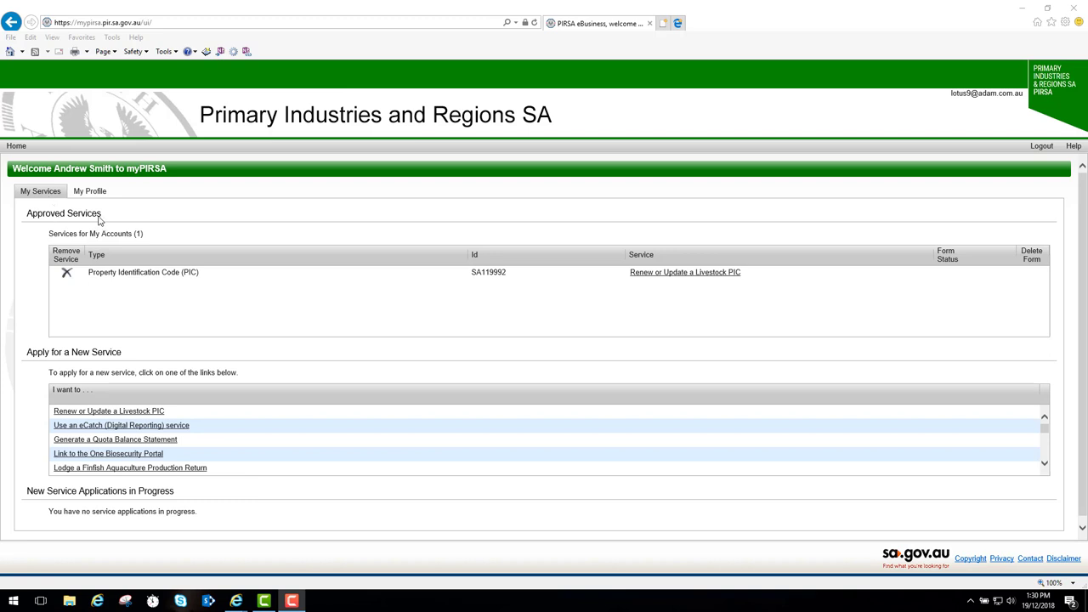
pyautogui.moveTo(478, 279)
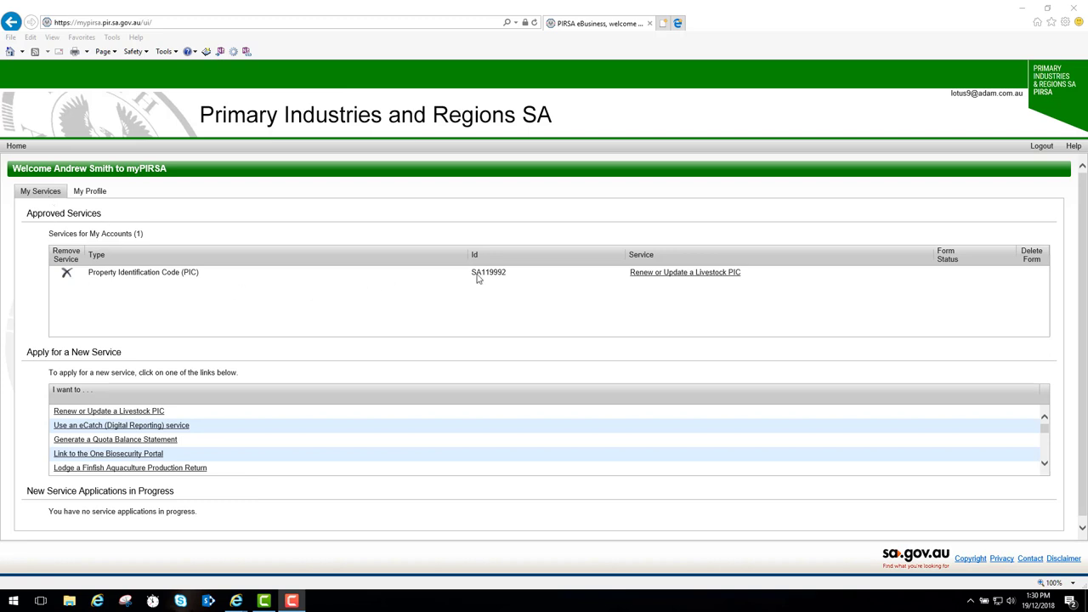
pyautogui.moveTo(492, 279)
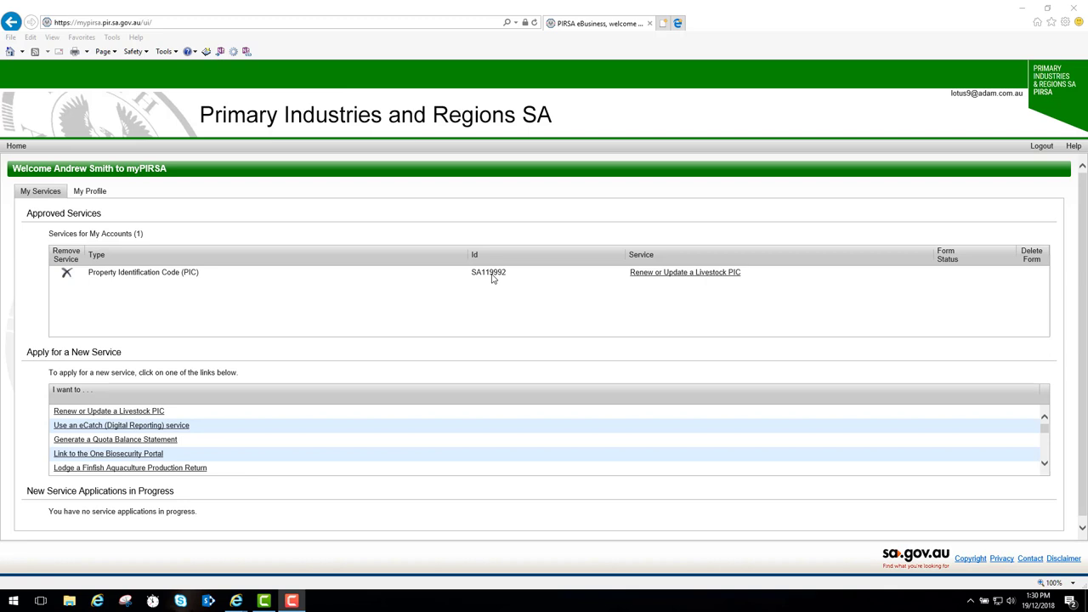
pyautogui.moveTo(673, 279)
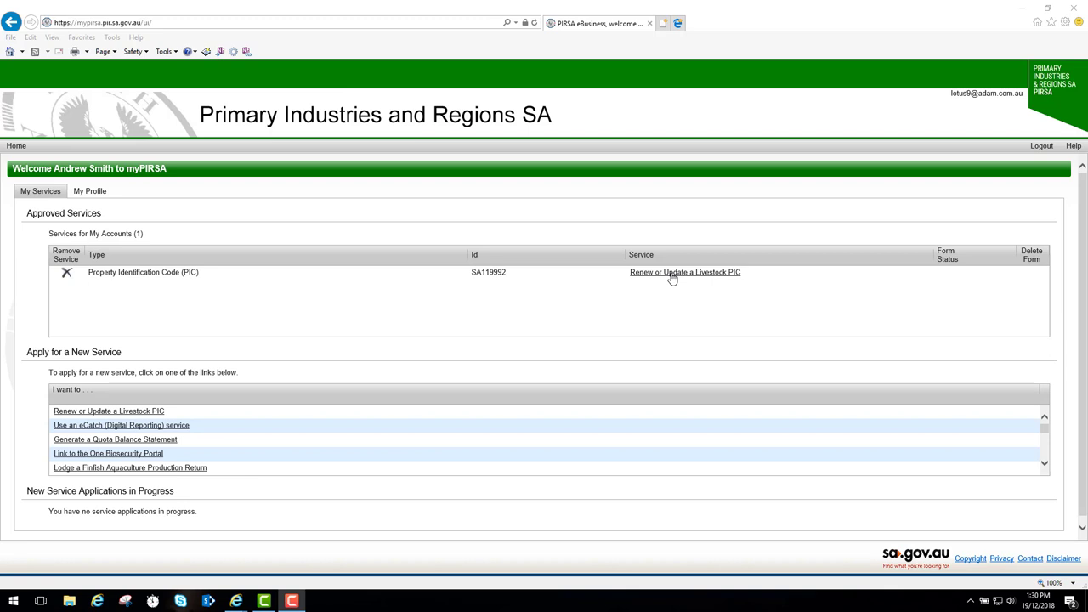
pyautogui.moveTo(640, 276)
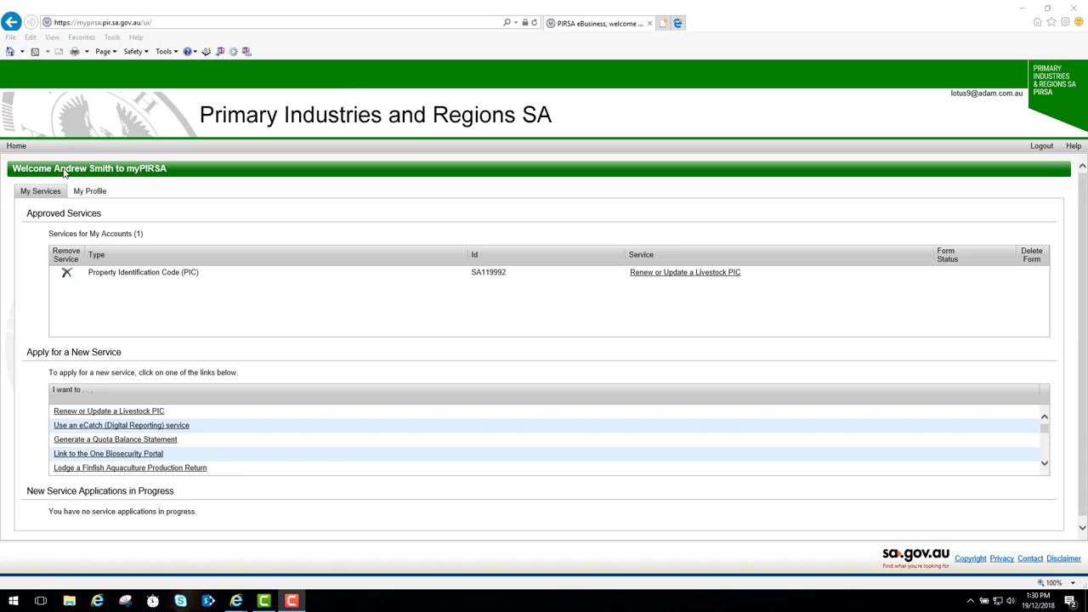
pyautogui.moveTo(112, 174)
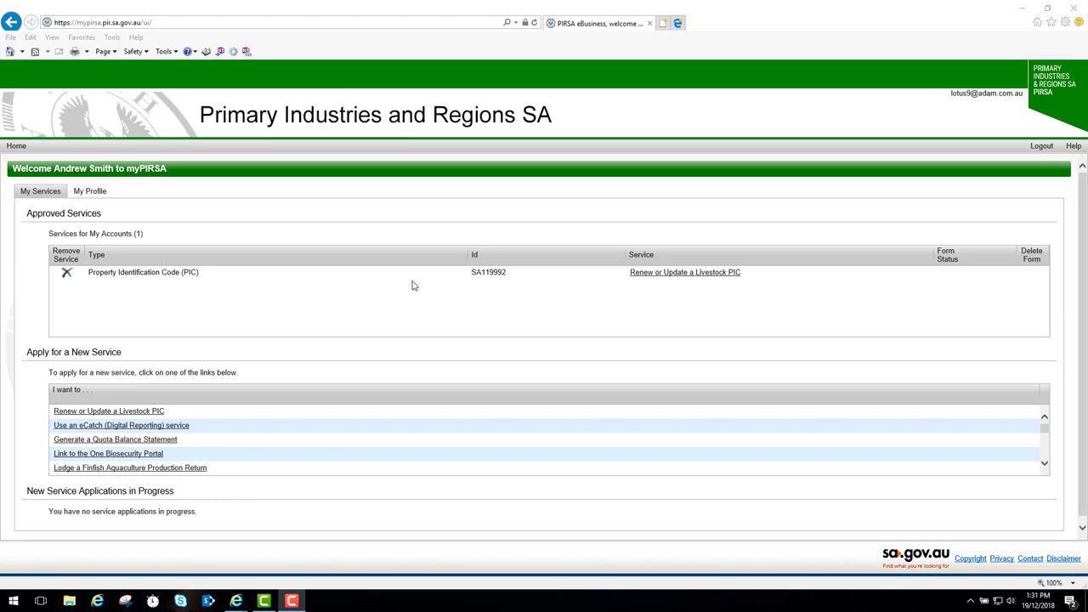
pyautogui.moveTo(497, 279)
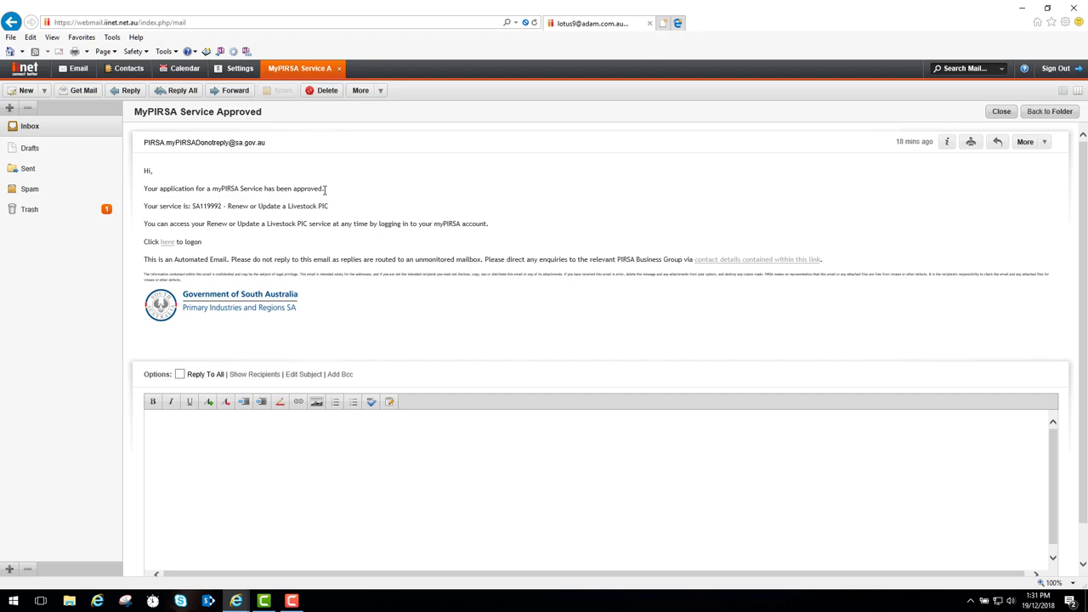
pyautogui.moveTo(177, 208)
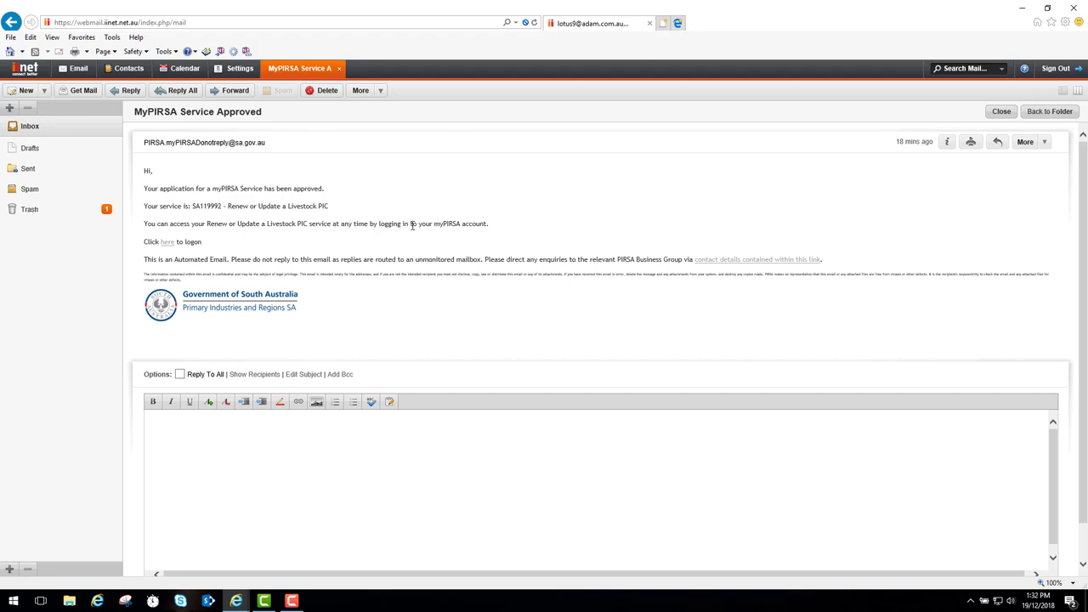
pyautogui.moveTo(490, 228)
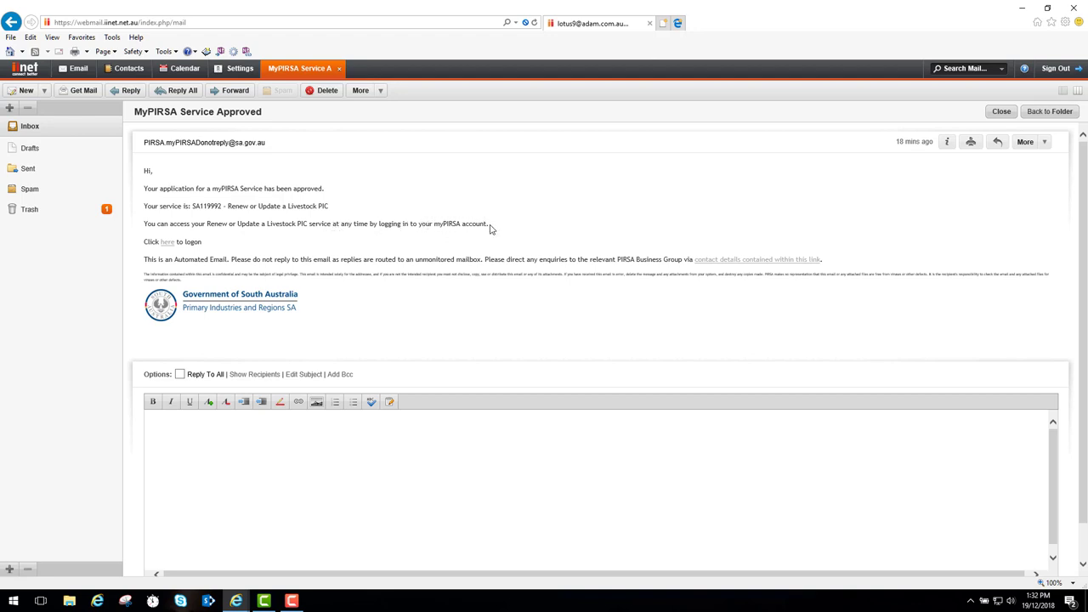
pyautogui.moveTo(167, 241)
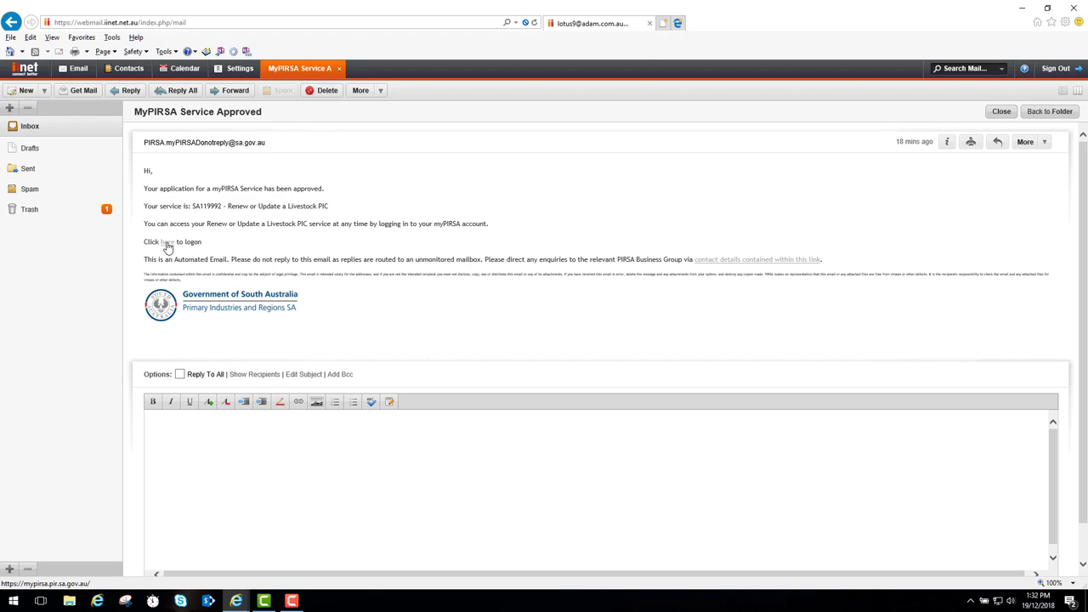
# Step: From the approval email, start a new Renew or Update a Livestock PIC request and enter PIC SA111111
pyautogui.click(166, 242)
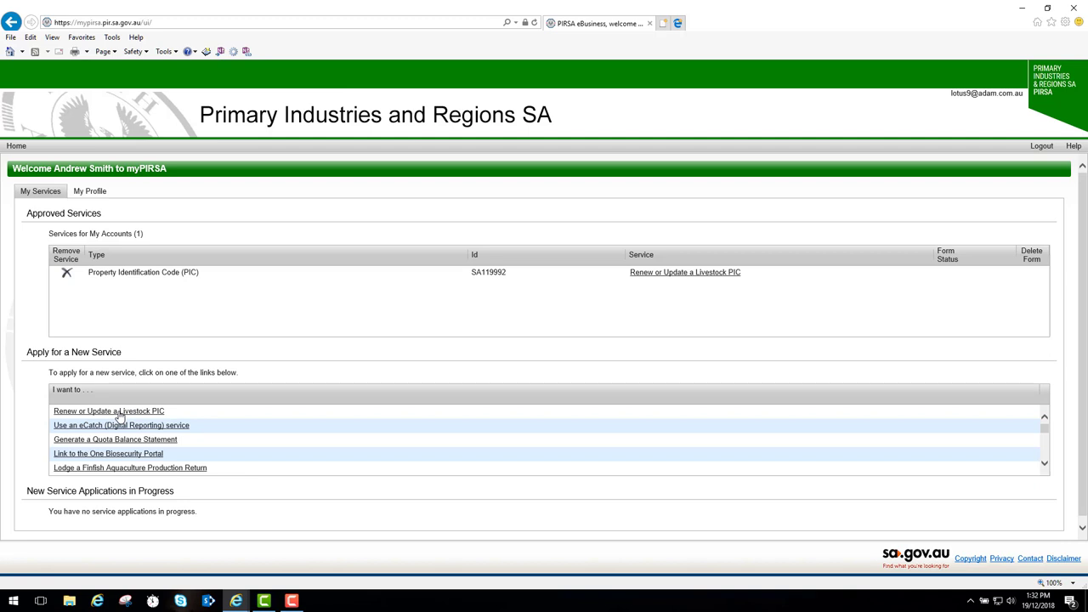
pyautogui.moveTo(99, 497)
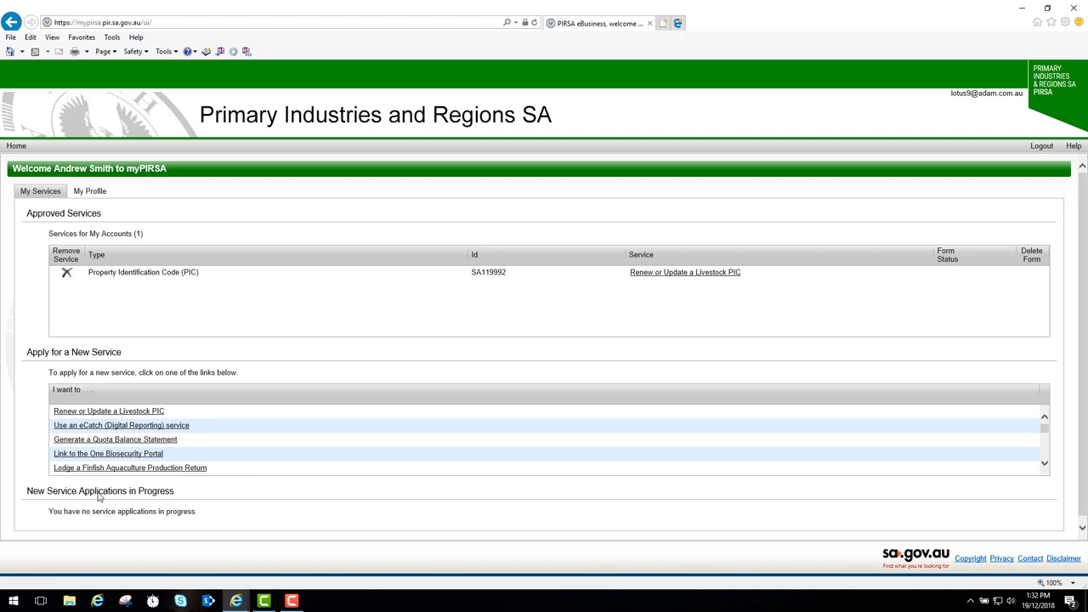
pyautogui.moveTo(125, 415)
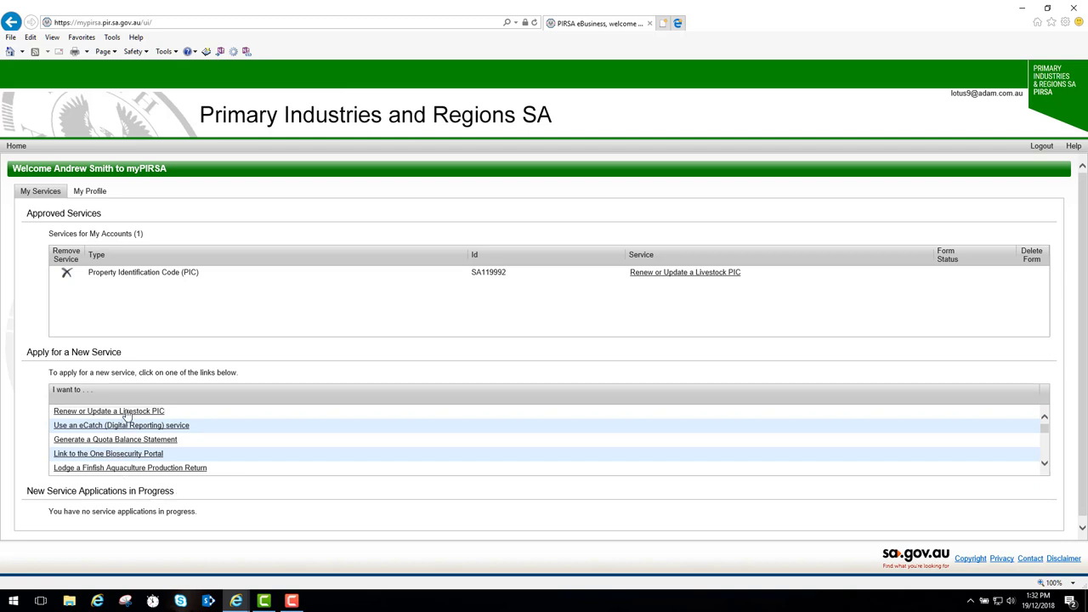
pyautogui.click(108, 409)
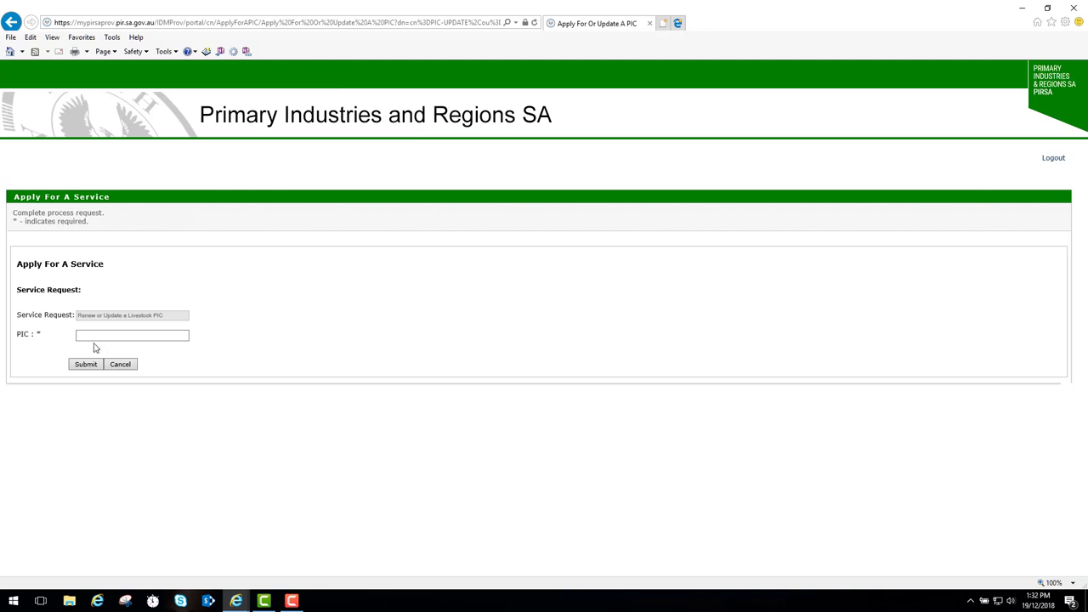
pyautogui.write('SA')
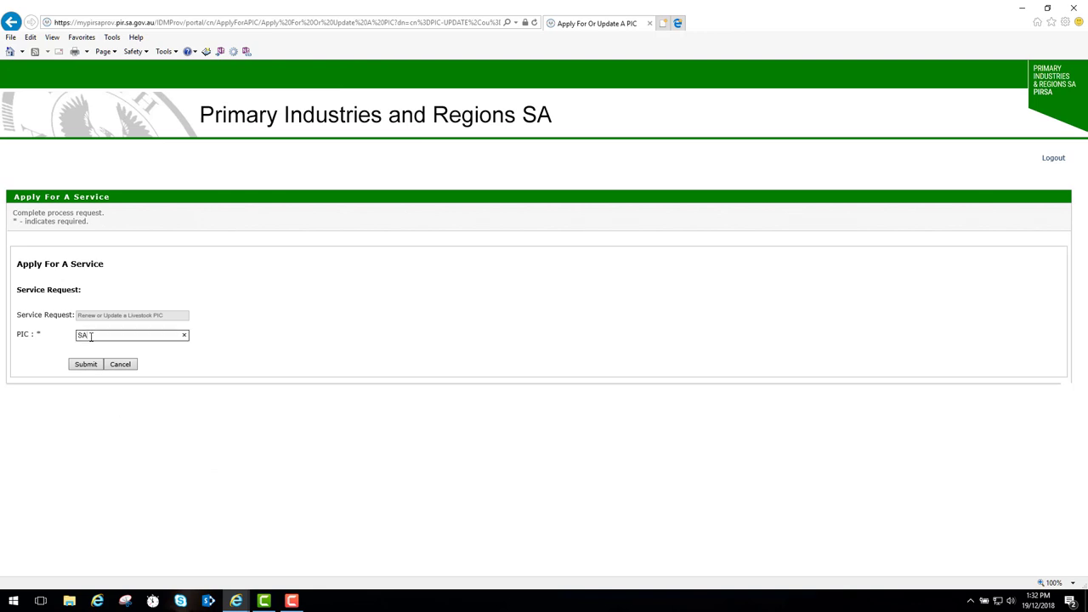
pyautogui.write('111111')
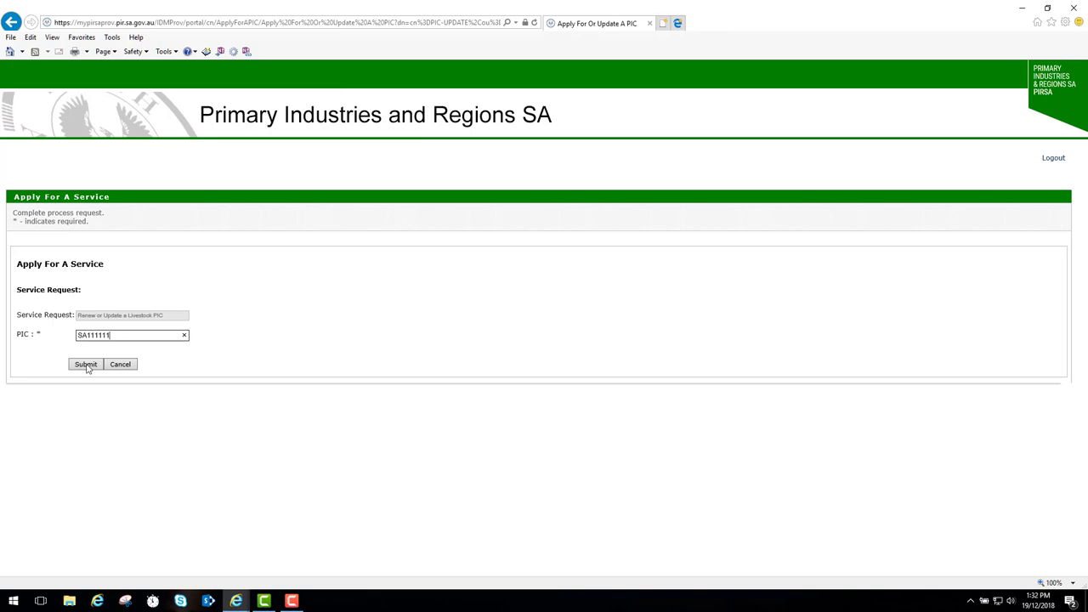
pyautogui.click(85, 364)
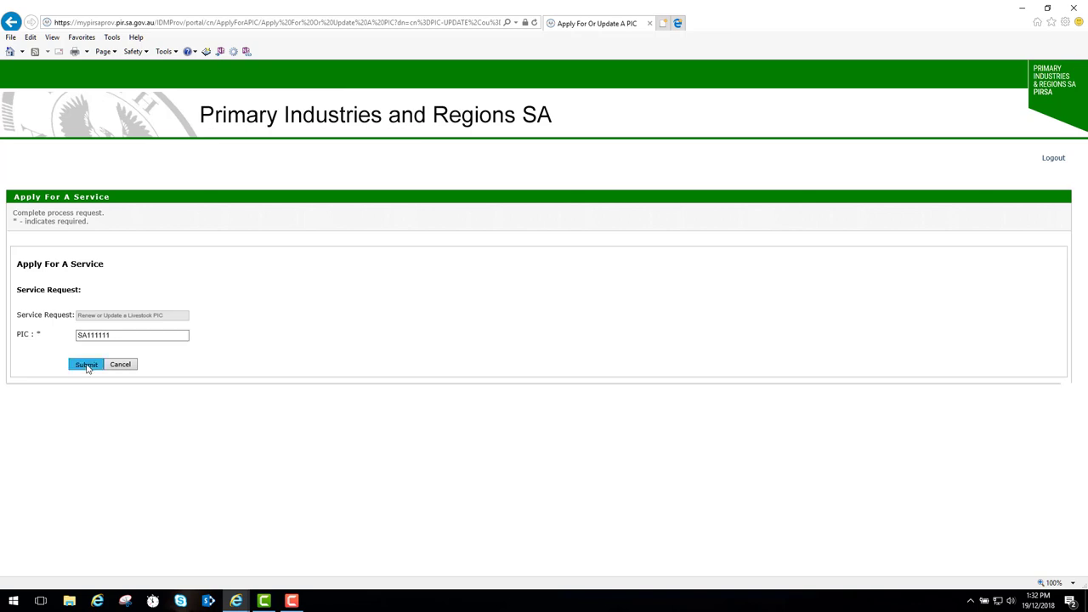
# Step: Submit the SA111111 request, reaching the notice that it will be auto-approved or reviewed
pyautogui.click(85, 364)
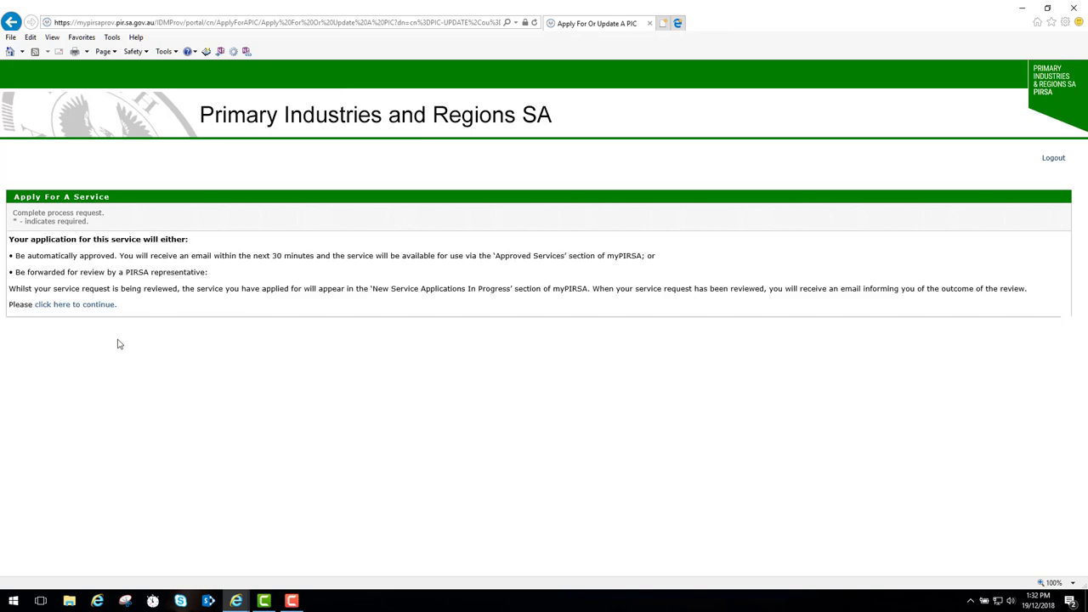
pyautogui.moveTo(170, 252)
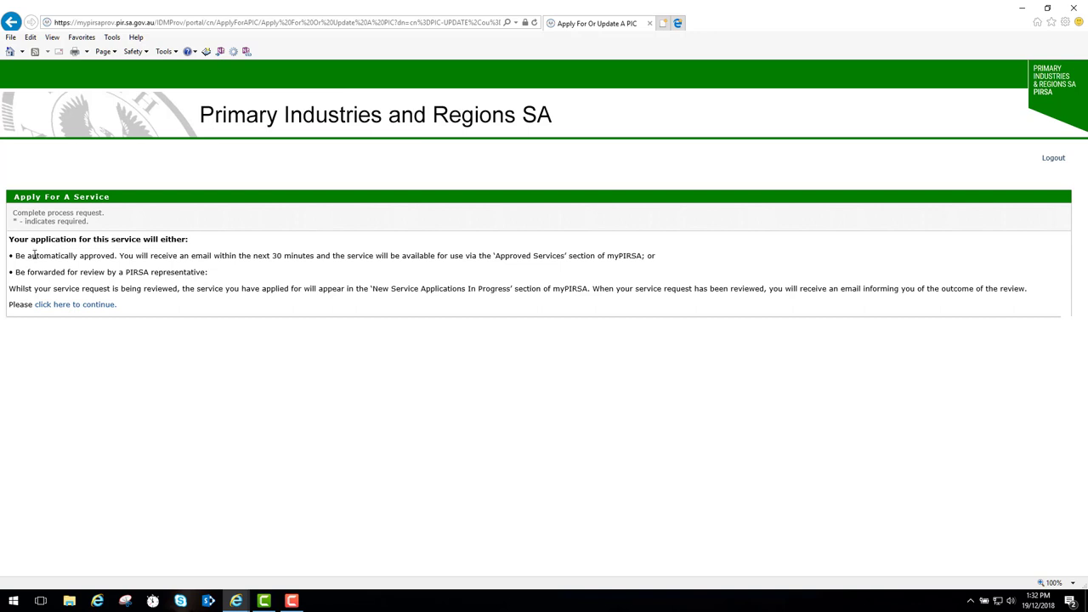
pyautogui.moveTo(36, 282)
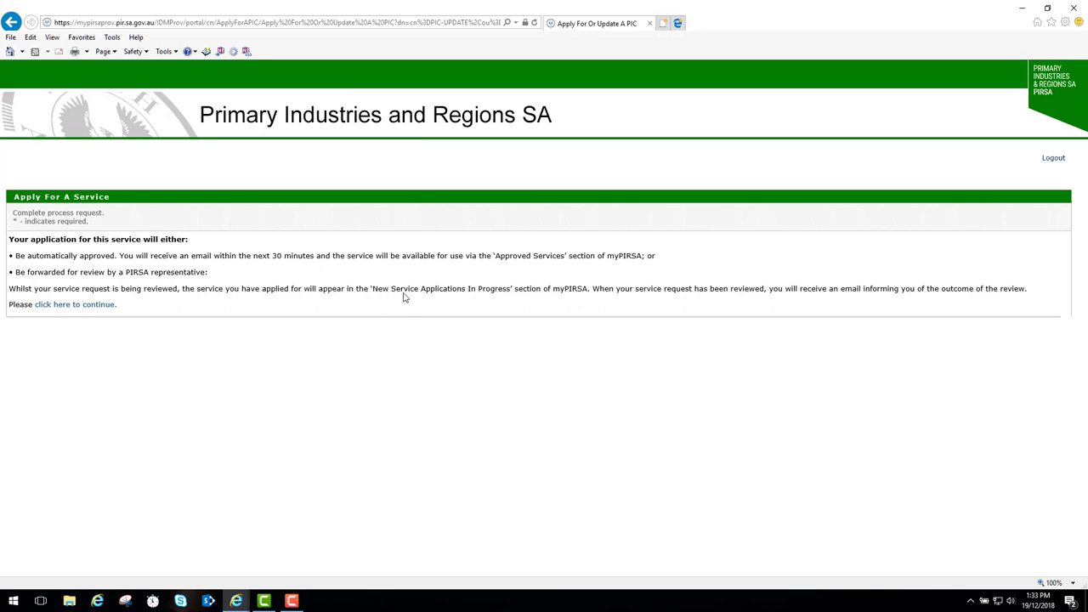
pyautogui.moveTo(519, 292)
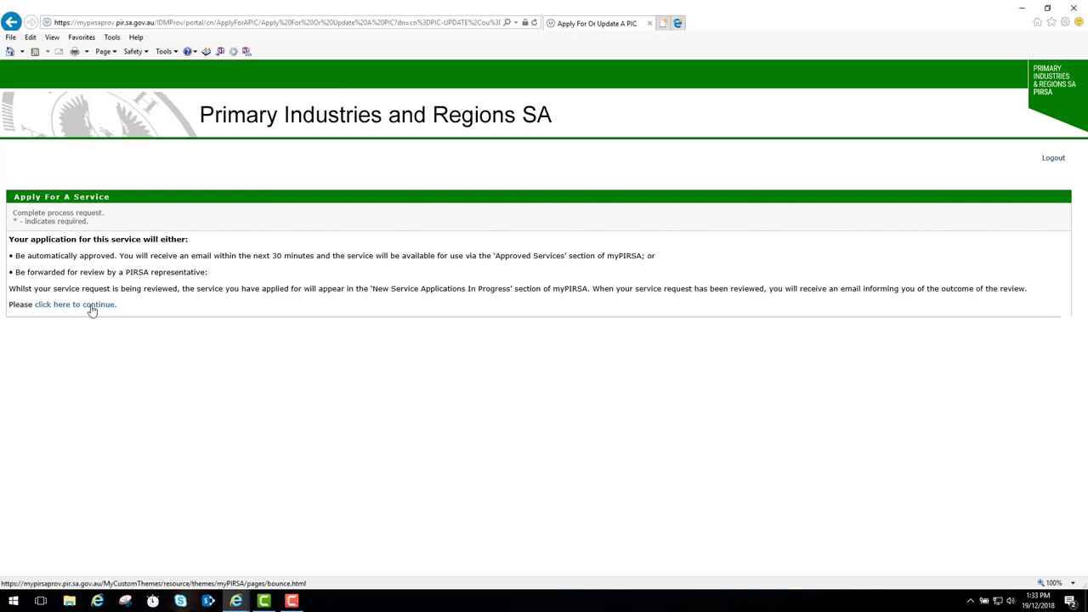
# Step: Continue to the services overview and scroll to New Service Applications in Progress listing SA111111
pyautogui.click(75, 305)
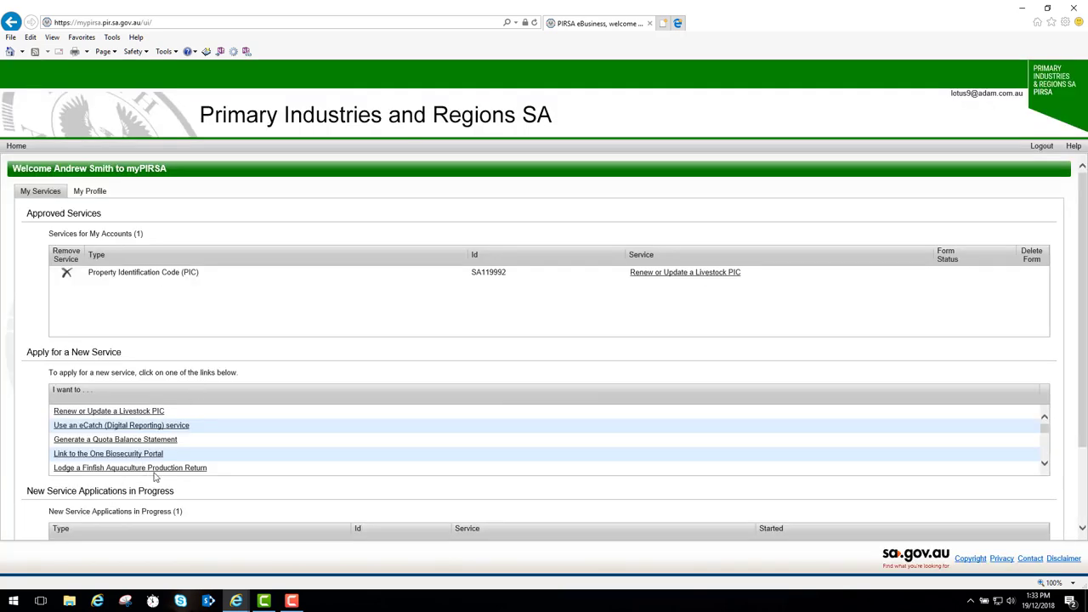
pyautogui.scroll(-3)
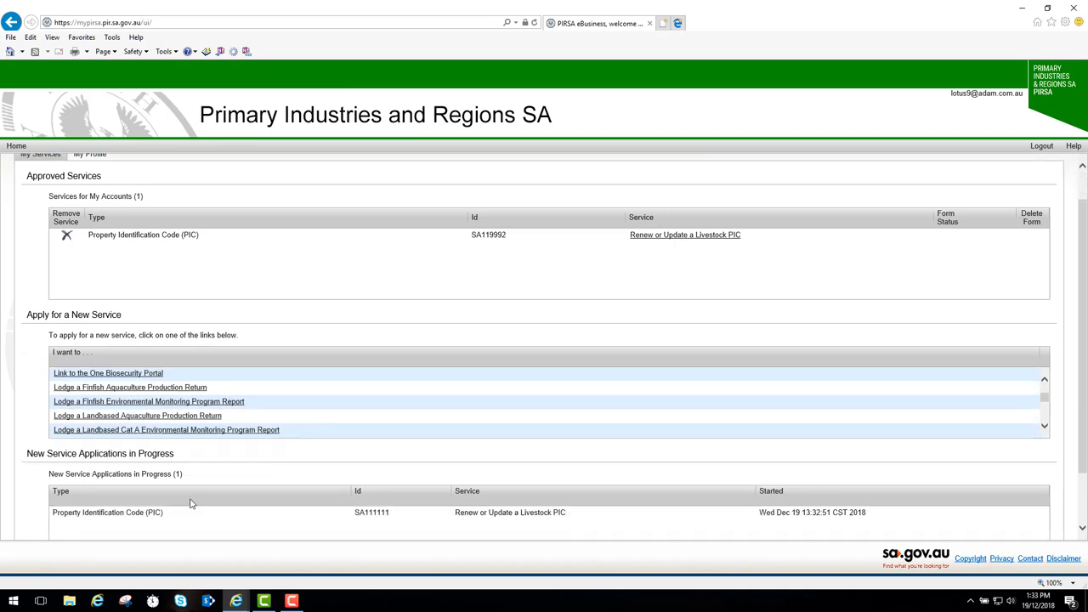
pyautogui.scroll(-3)
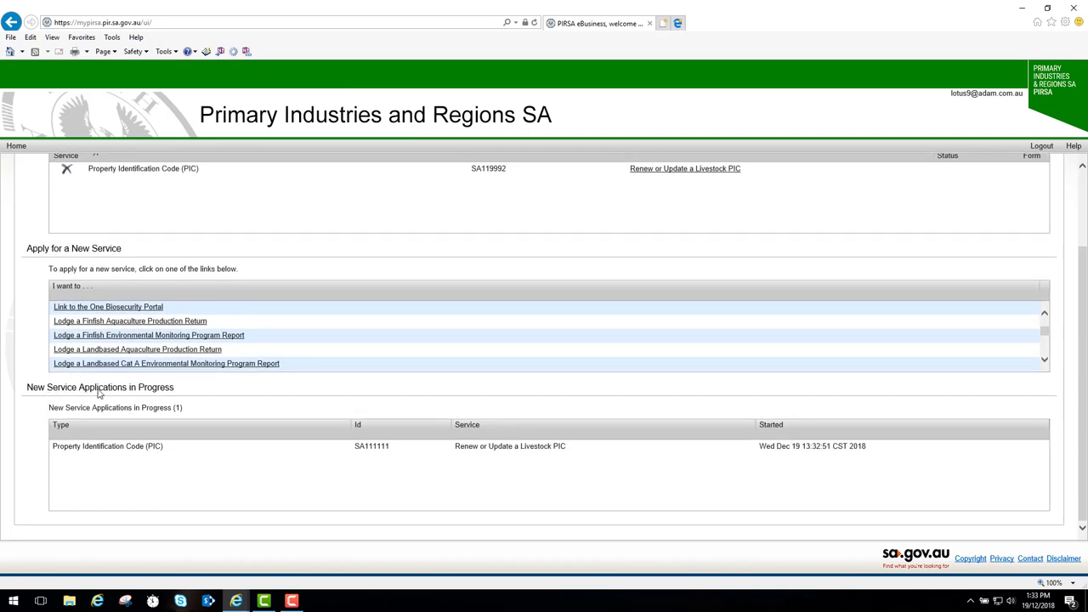
pyautogui.moveTo(174, 436)
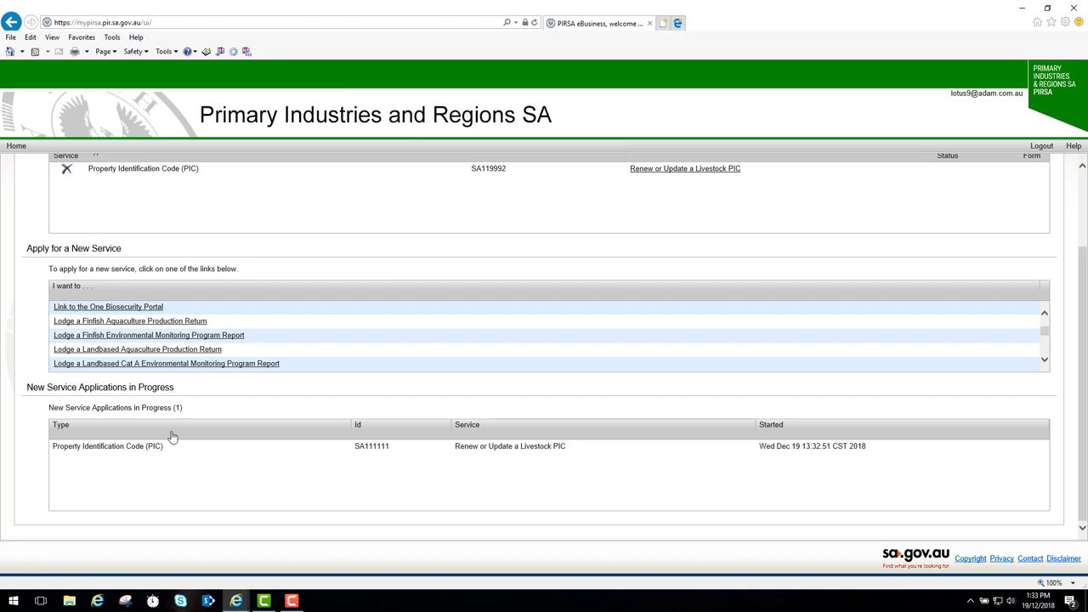
pyautogui.moveTo(373, 453)
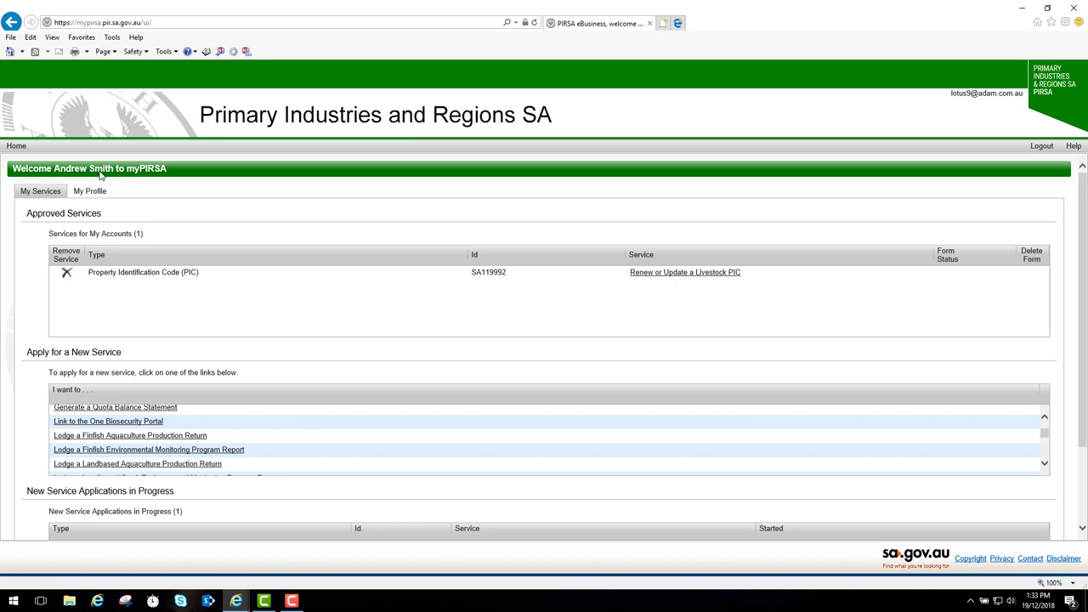
pyautogui.scroll(-3)
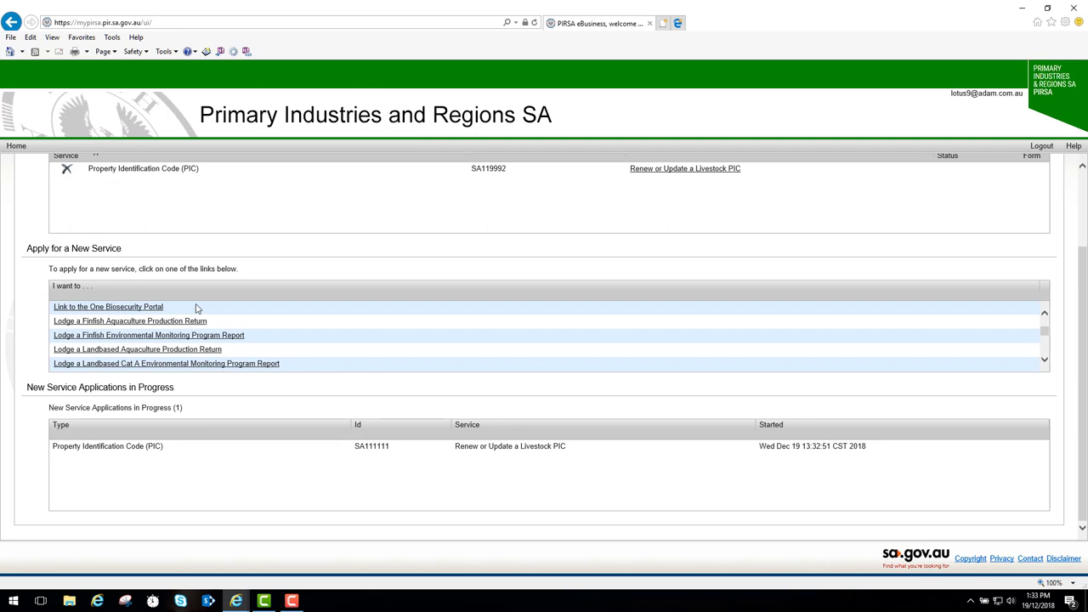
pyautogui.moveTo(381, 452)
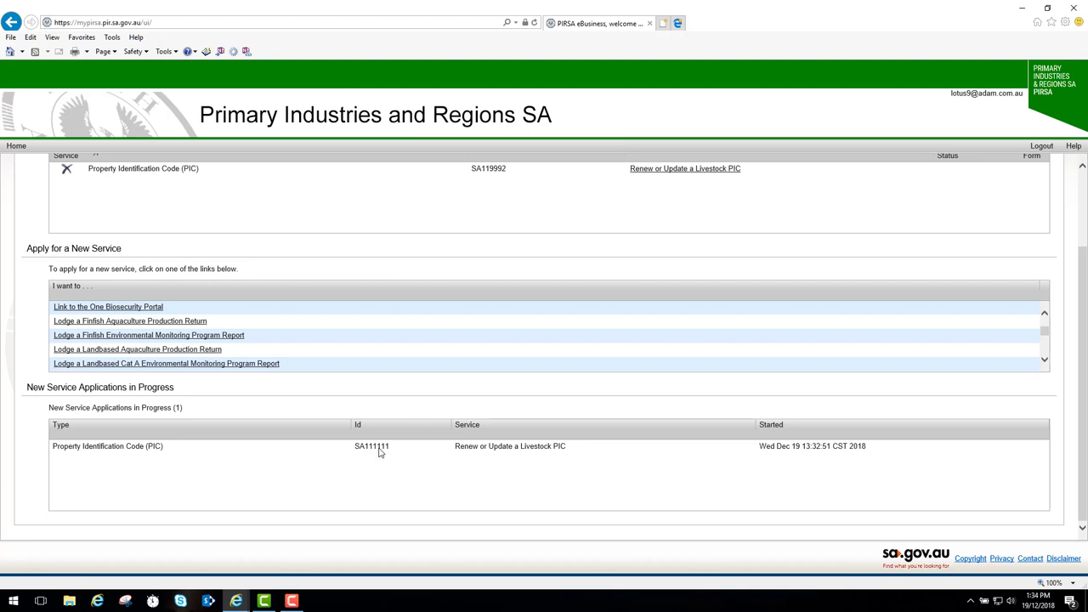
pyautogui.moveTo(391, 449)
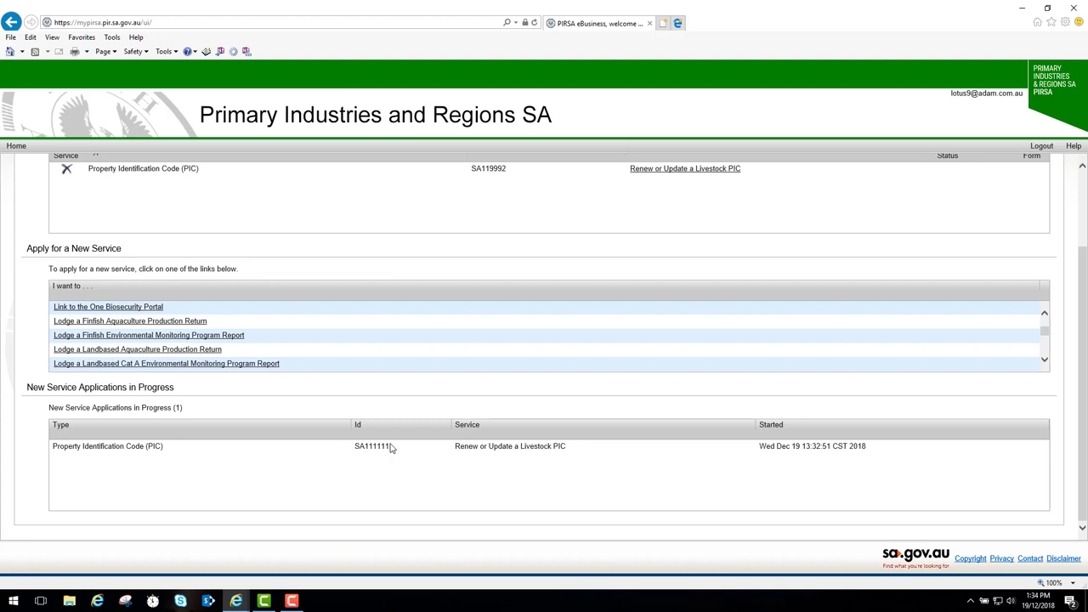
pyautogui.moveTo(368, 454)
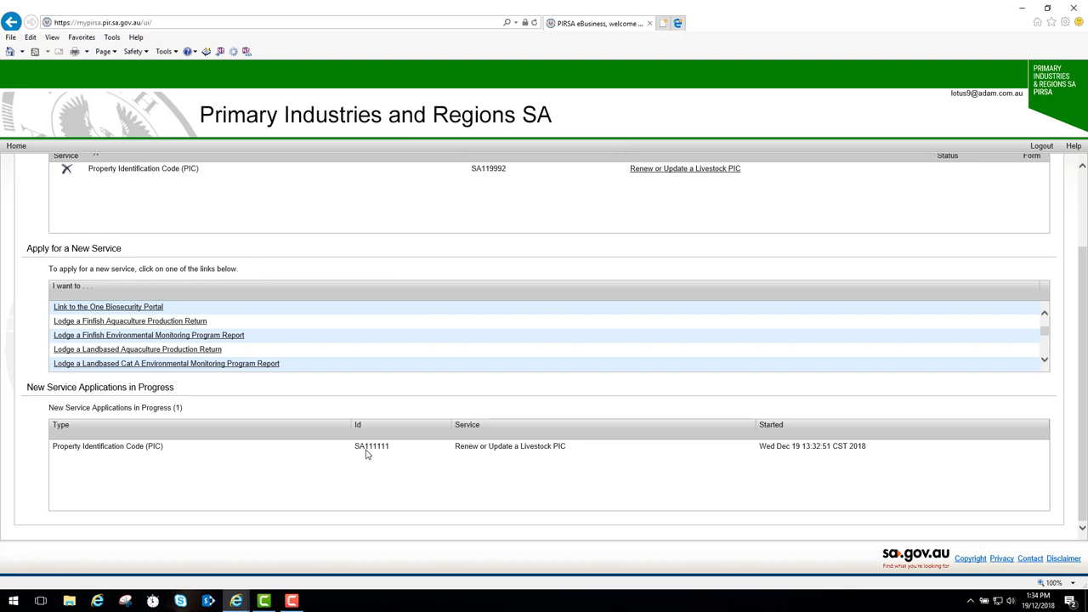
pyautogui.moveTo(386, 445)
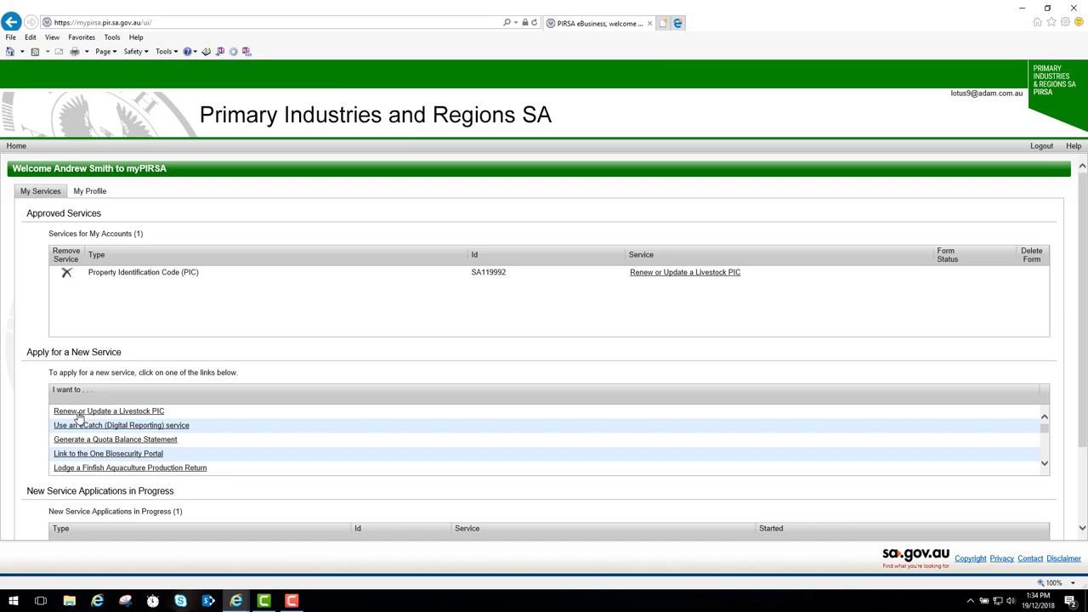
pyautogui.moveTo(252, 197)
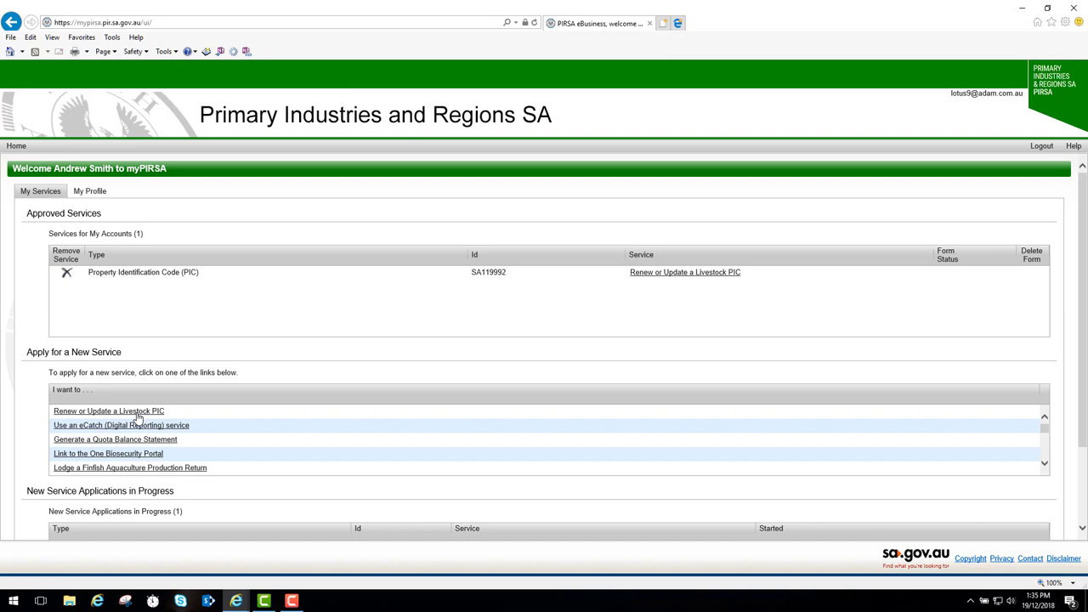
pyautogui.moveTo(650, 281)
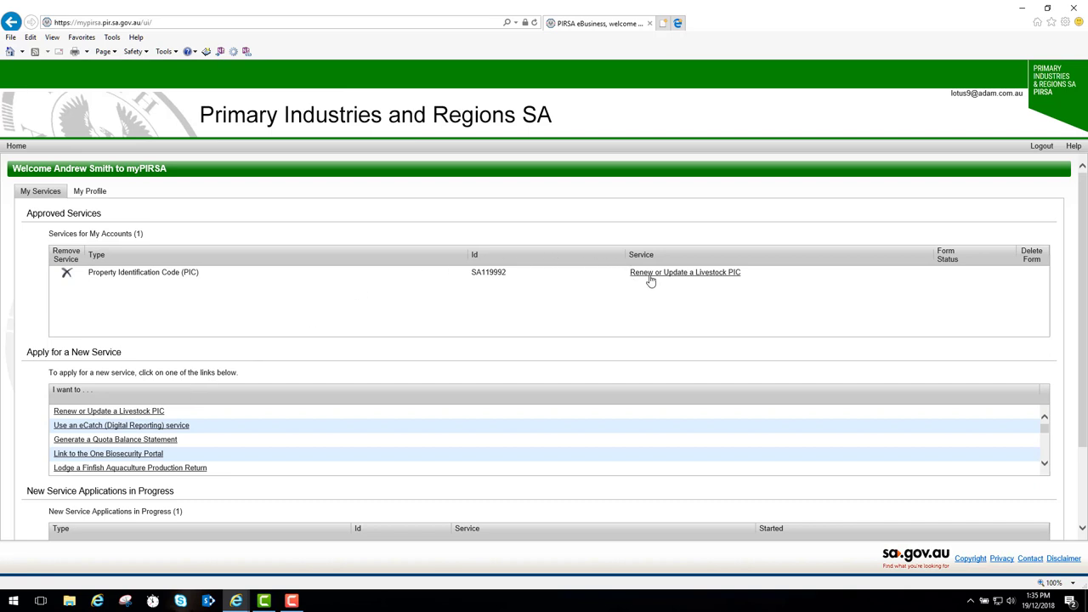